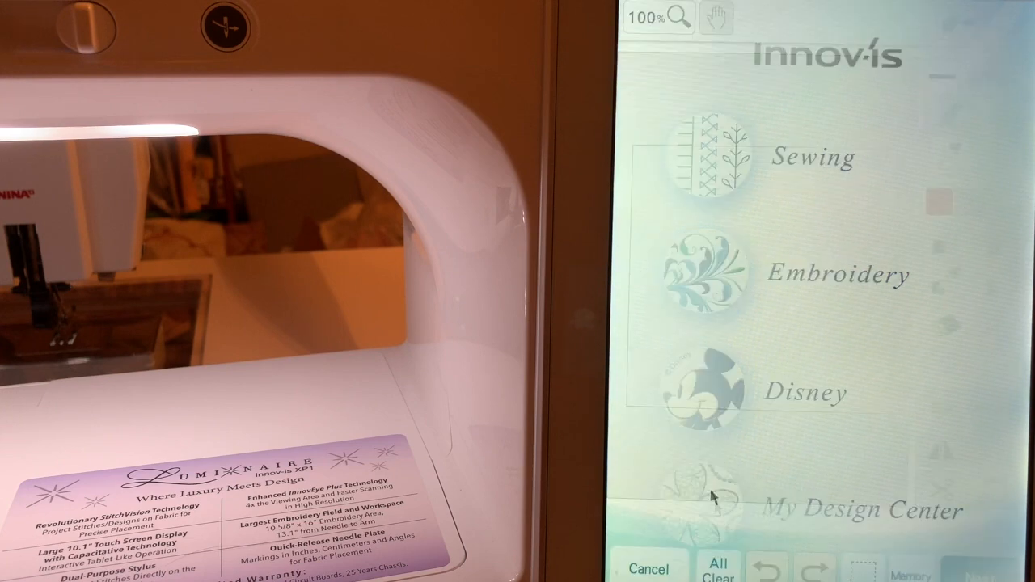
Enter the My Design Center drawing workspace from the home screen.
click(716, 495)
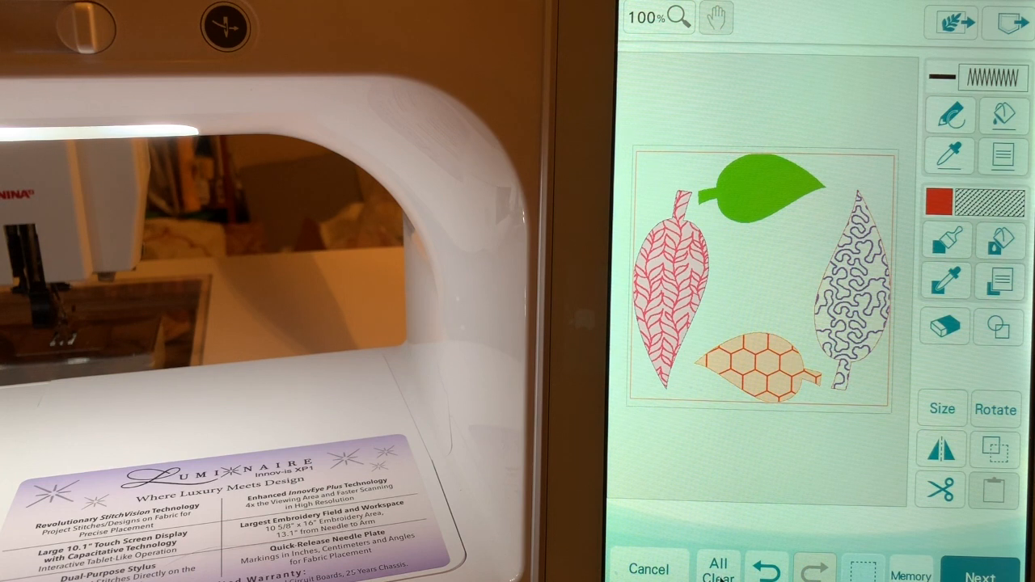
click(718, 566)
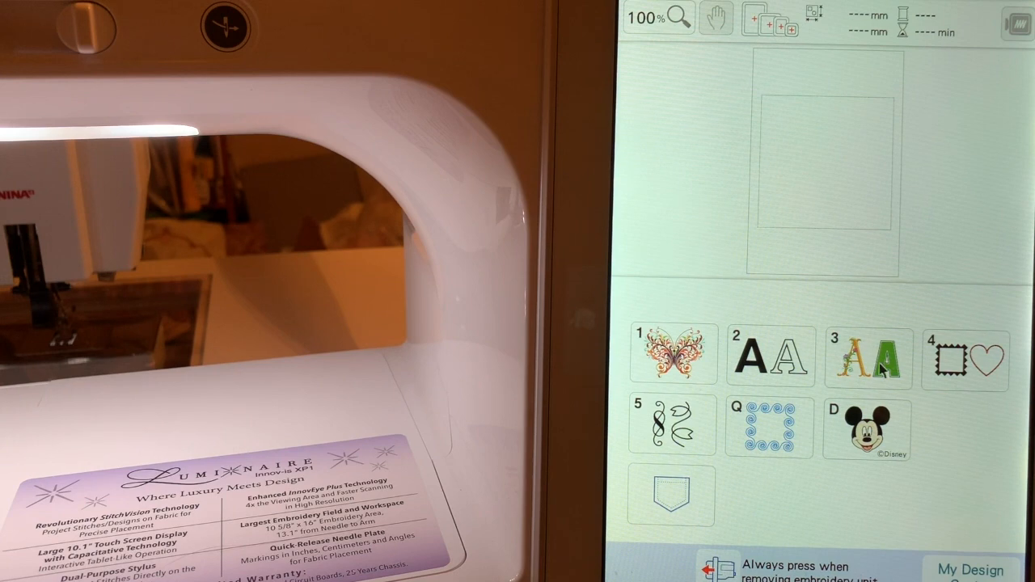
Choose the block-style alphabet font to place a green letter O in the frame.
click(867, 359)
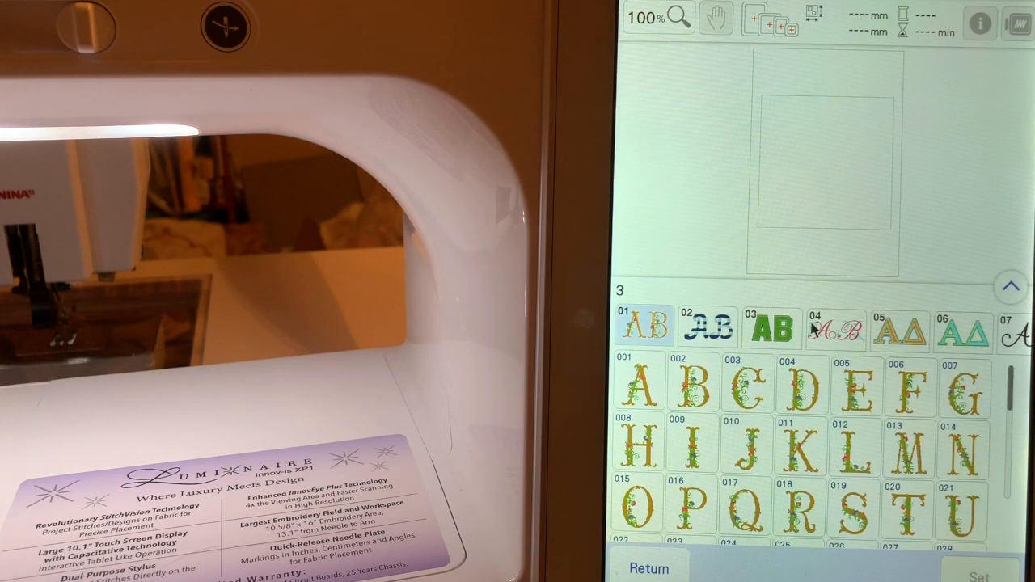
click(772, 327)
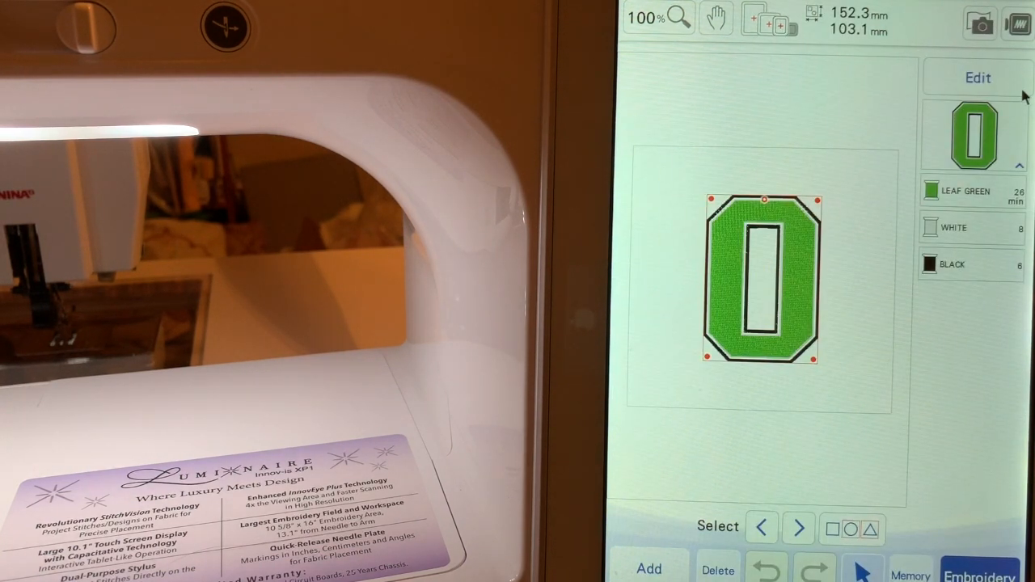
Save the letter O's shape as a 0.0 mm stamp outline to memory and cancel the letter pattern.
click(977, 77)
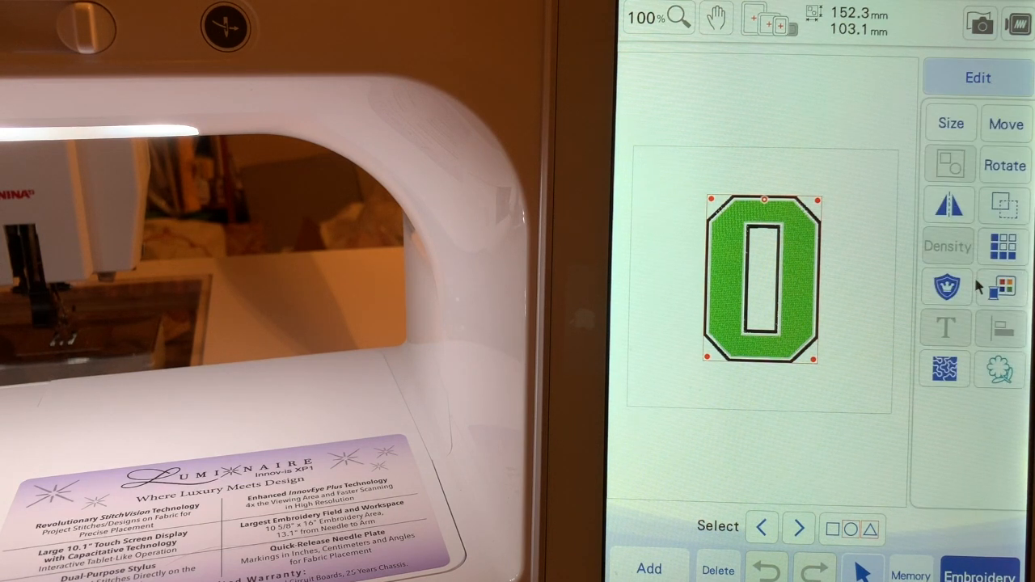
mouse_move(1011, 385)
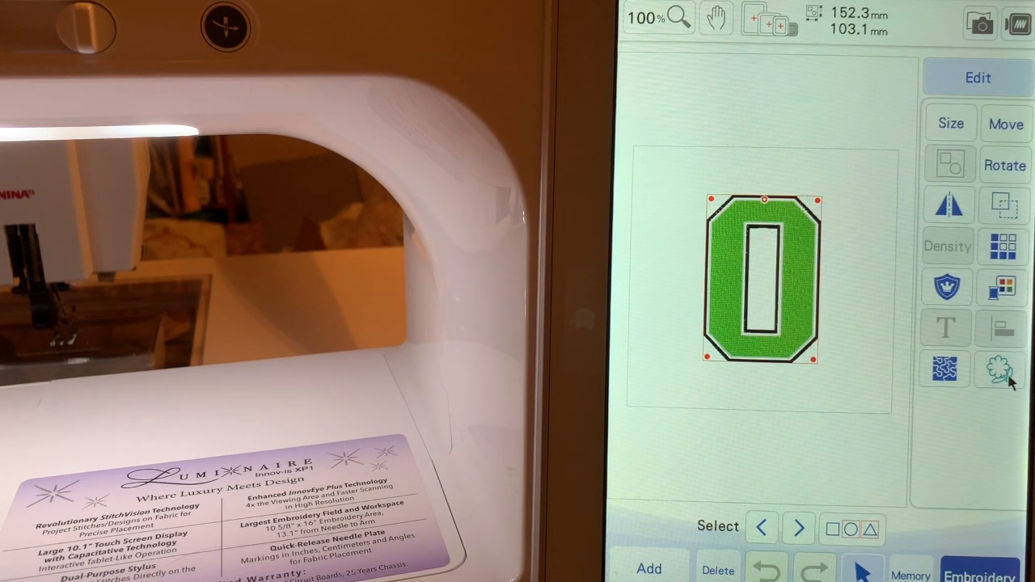
click(1004, 369)
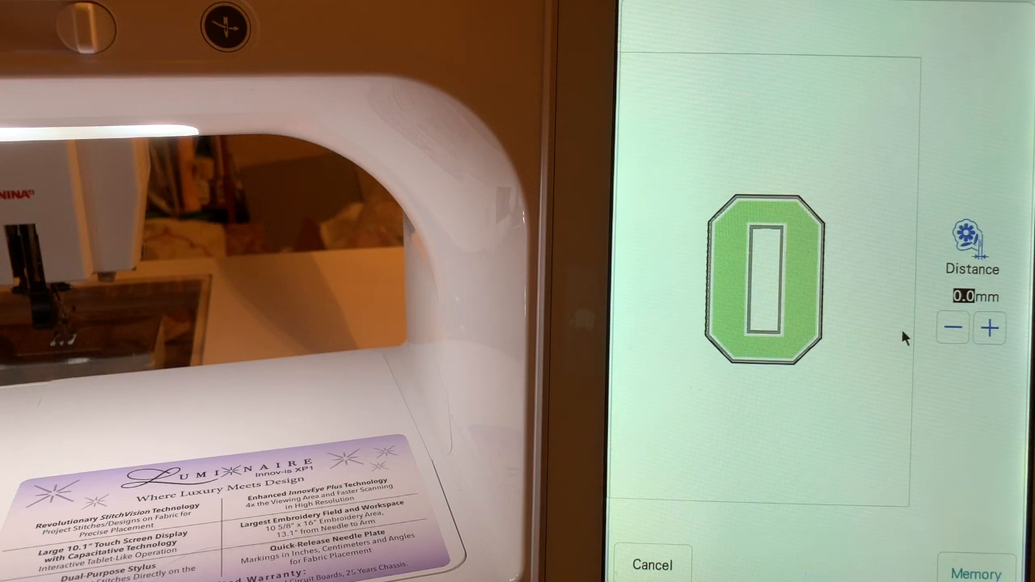
mouse_move(827, 392)
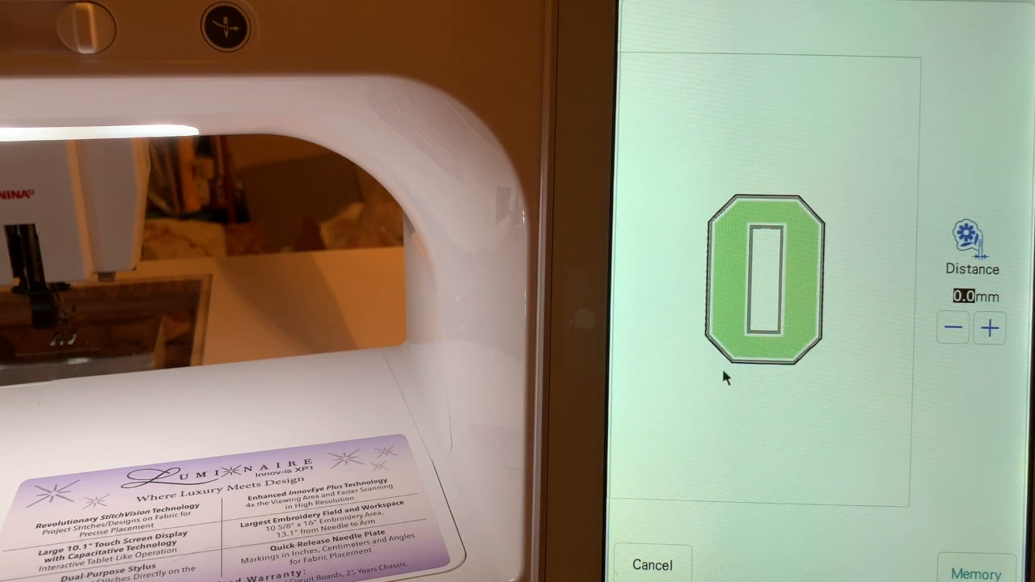
mouse_move(925, 500)
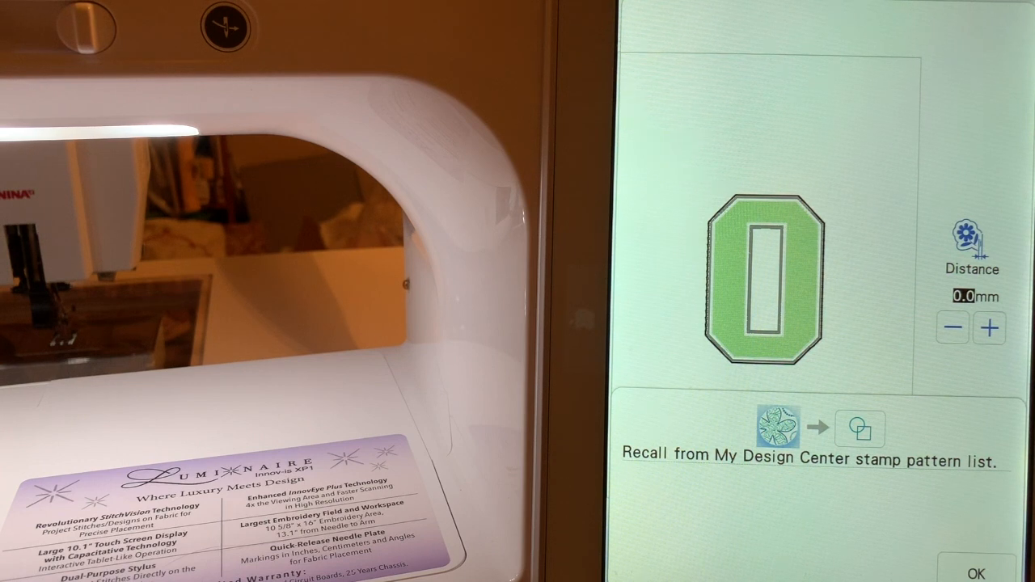
click(977, 570)
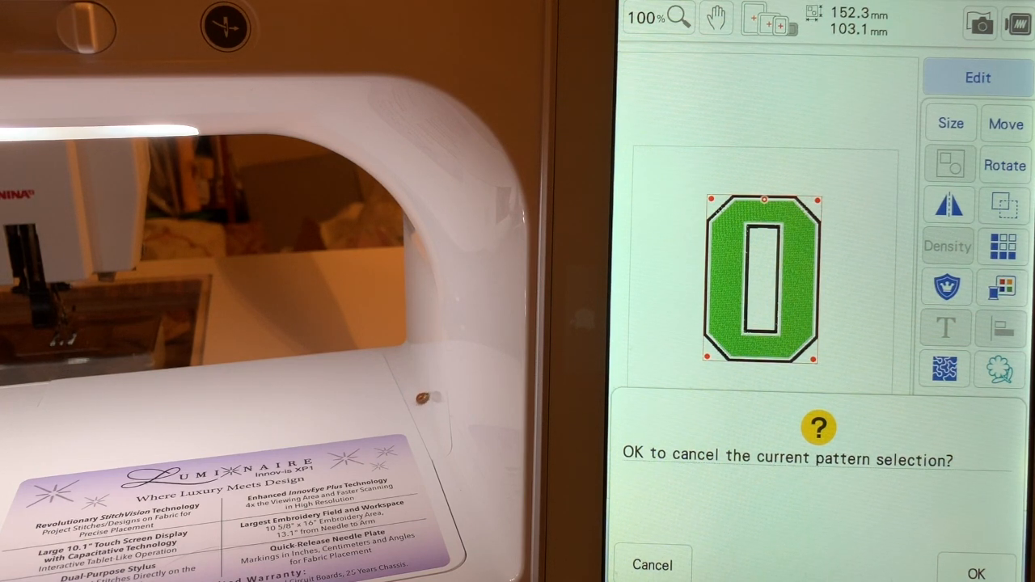
click(977, 564)
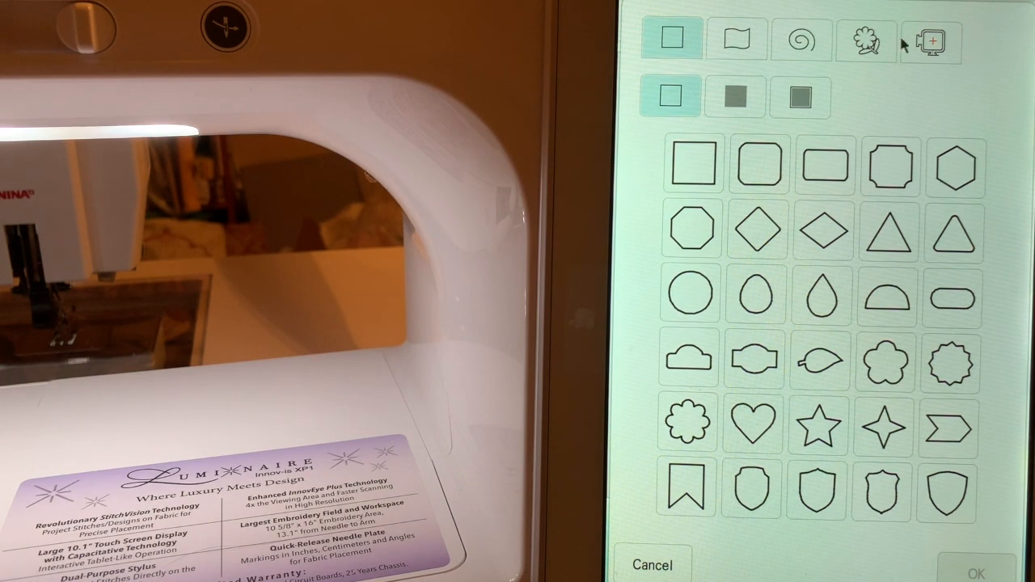
Place the first saved letter O outline from the saved outlines list onto the canvas.
click(867, 42)
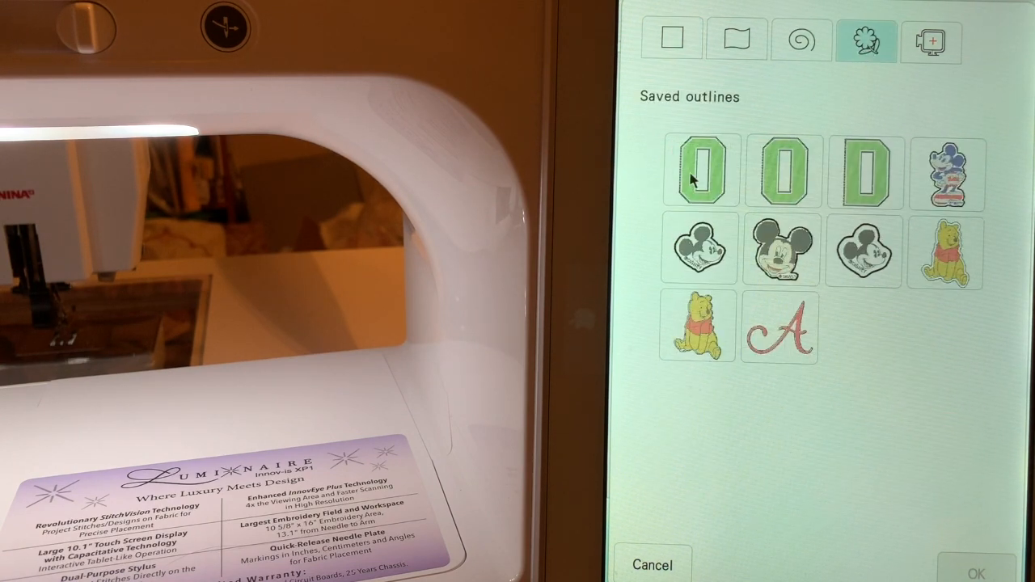
click(699, 171)
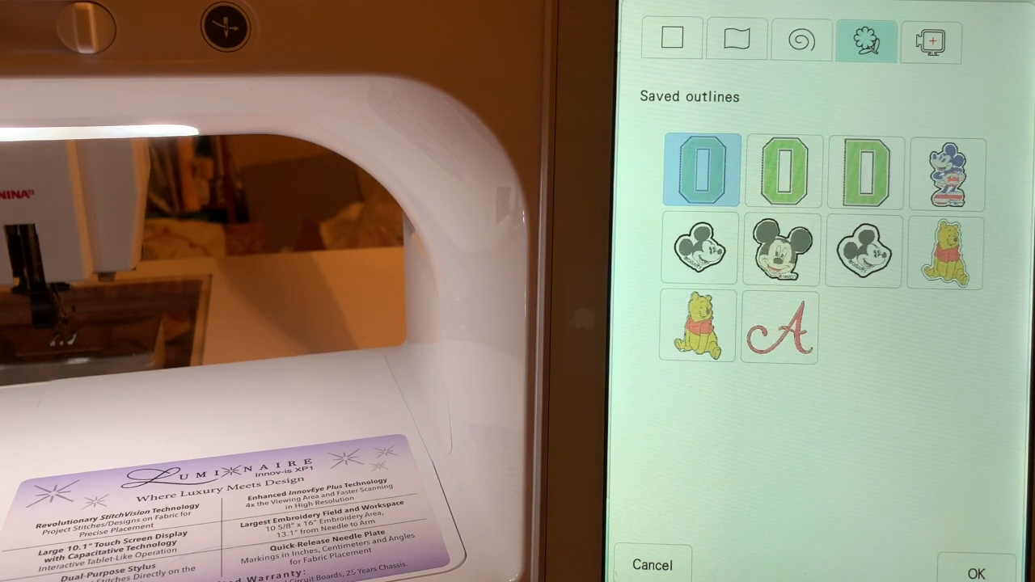
click(1000, 564)
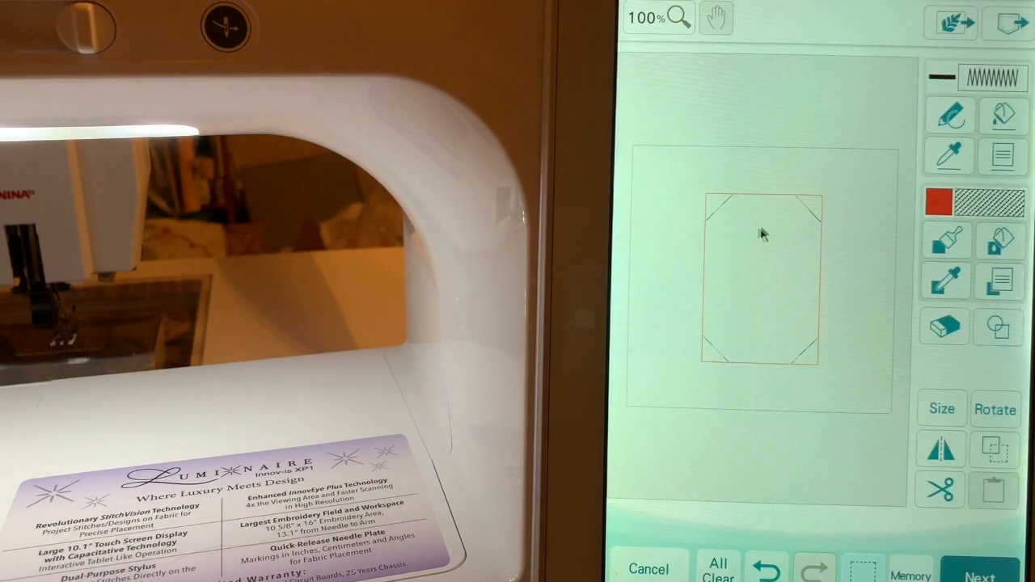
mouse_move(838, 374)
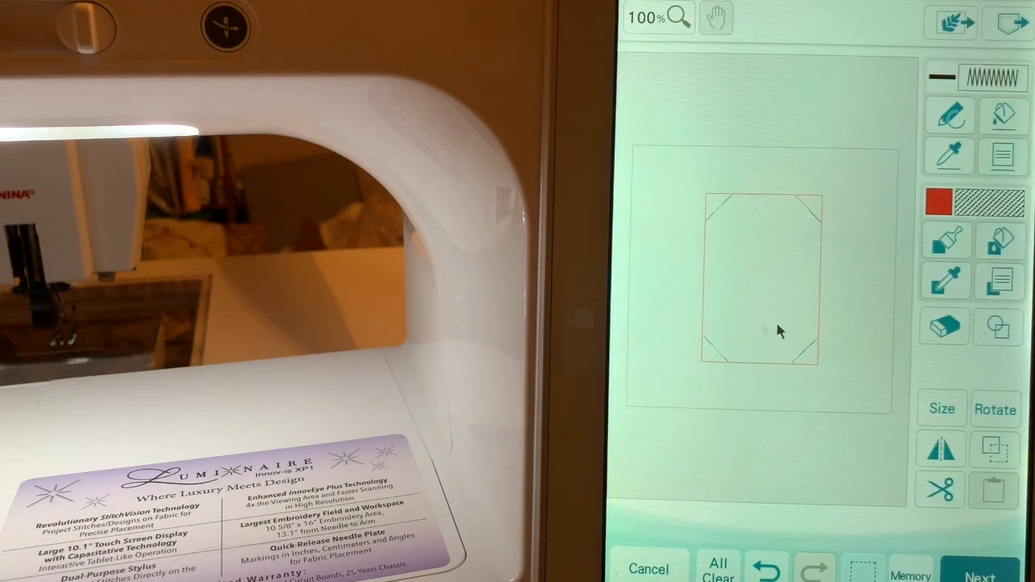
mouse_move(828, 387)
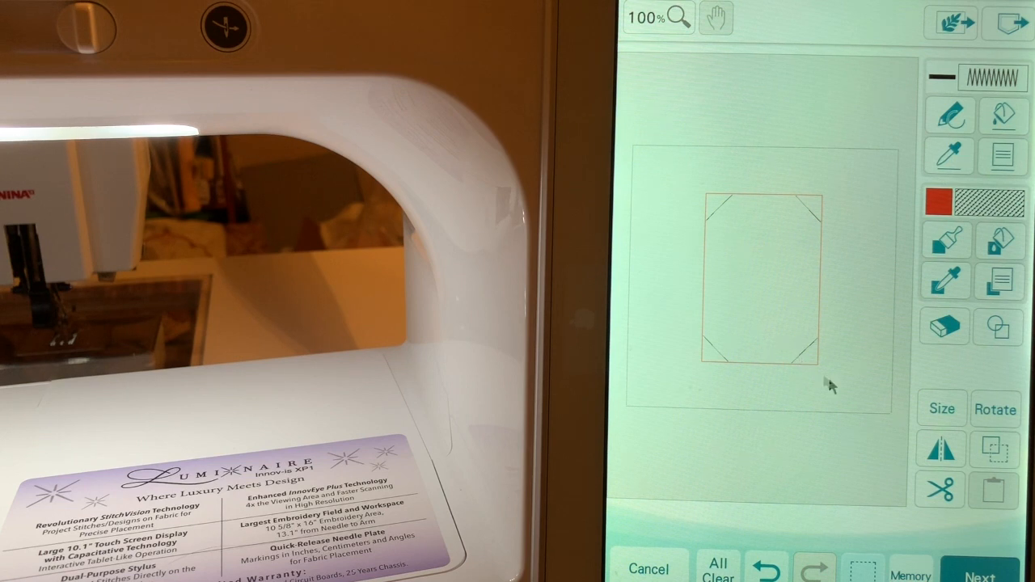
mouse_move(851, 396)
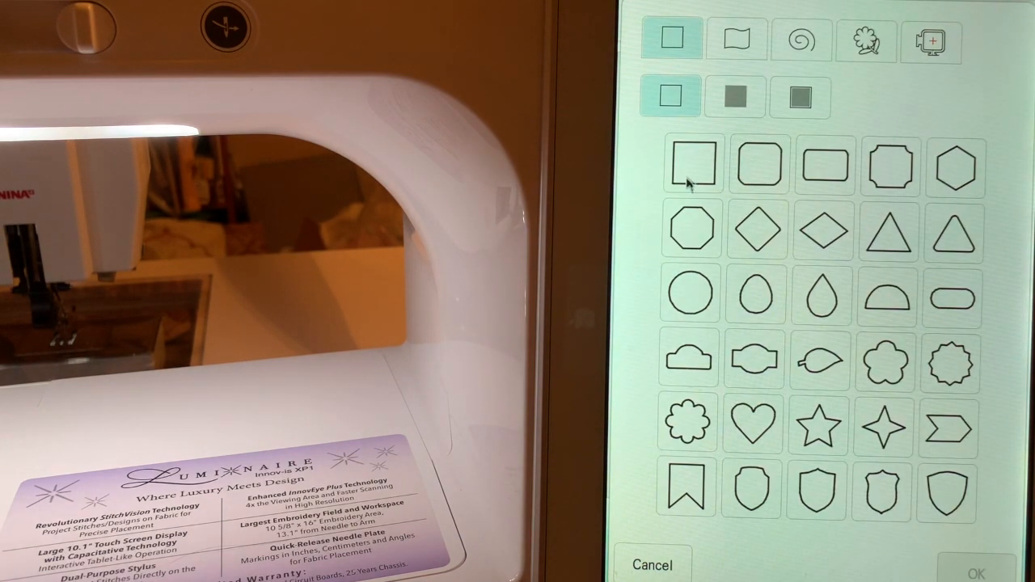
Add a plain square stamp shape and shrink it evenly to fit inside the O.
click(693, 165)
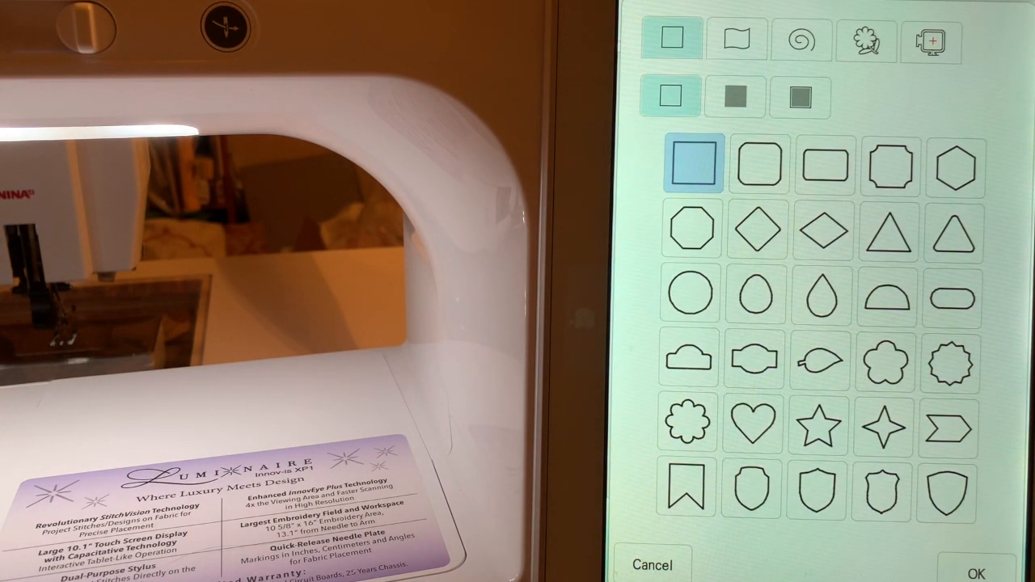
click(964, 563)
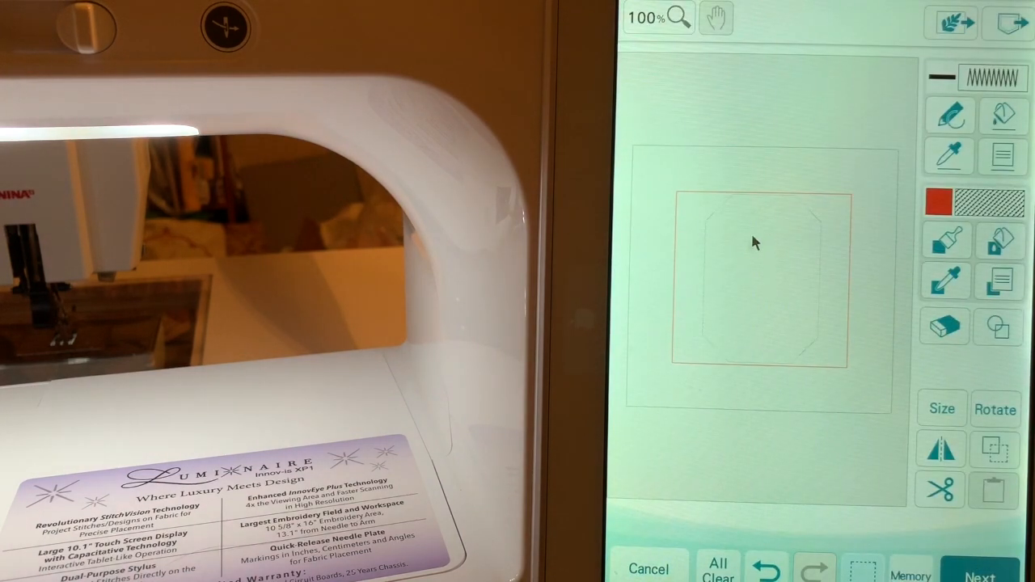
mouse_move(825, 311)
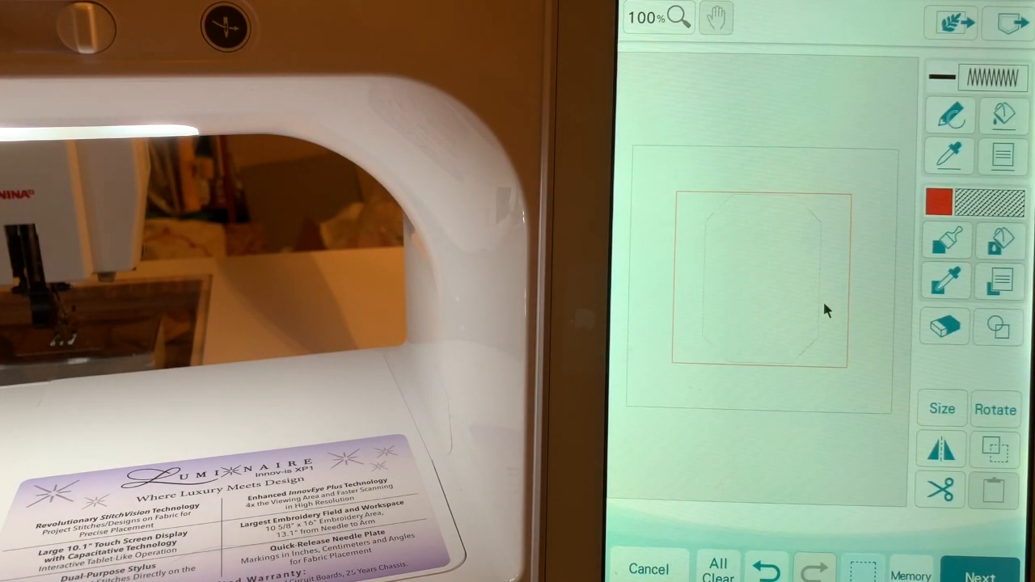
click(941, 408)
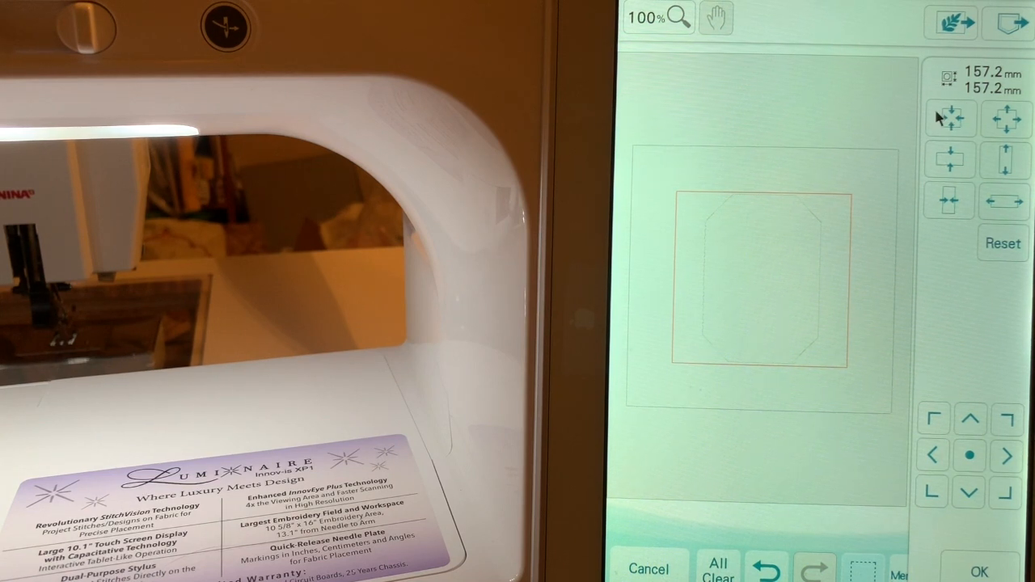
click(948, 117)
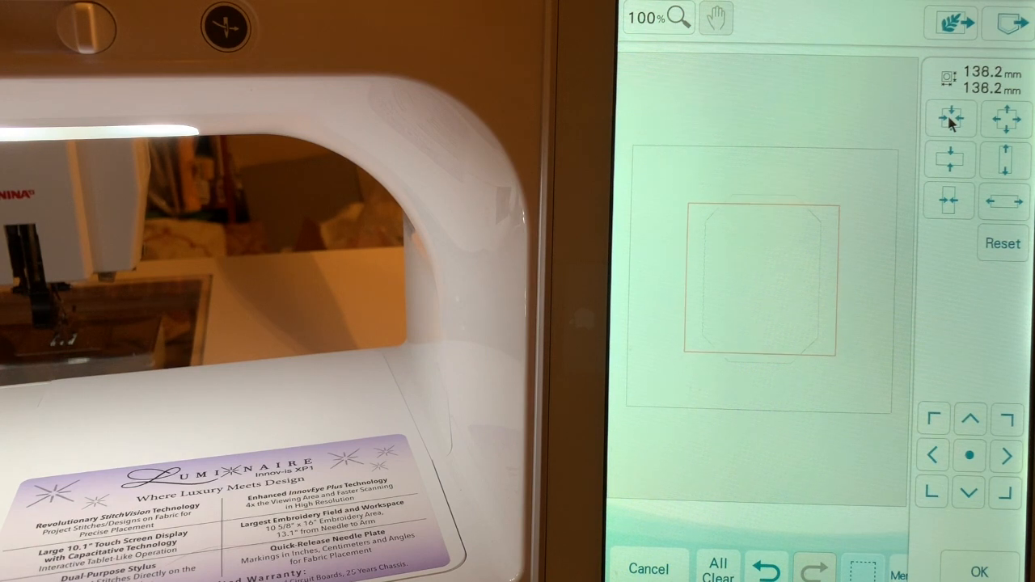
click(948, 117)
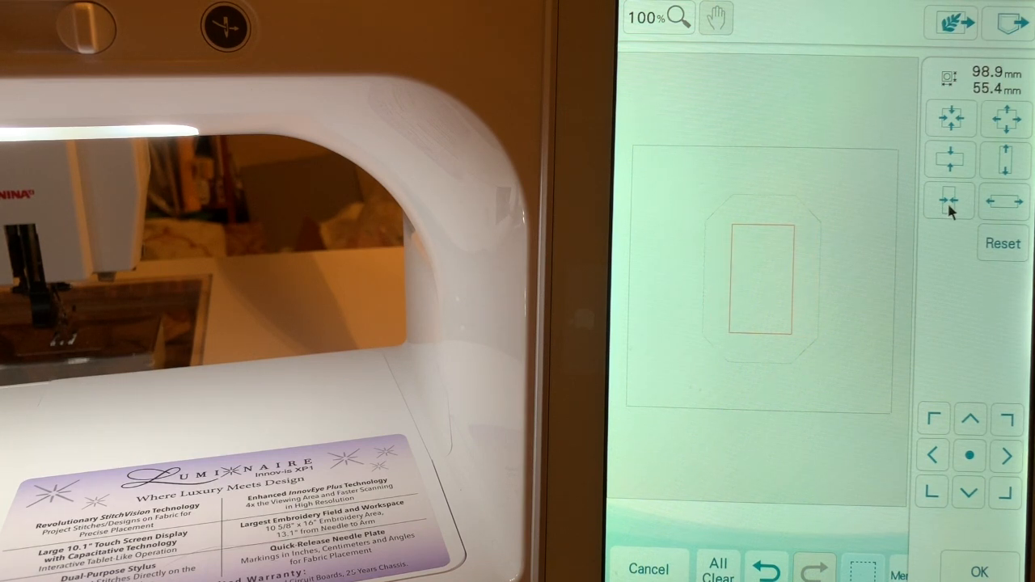
Narrow the square into a slim rectangle centered within the letter O outline.
click(952, 202)
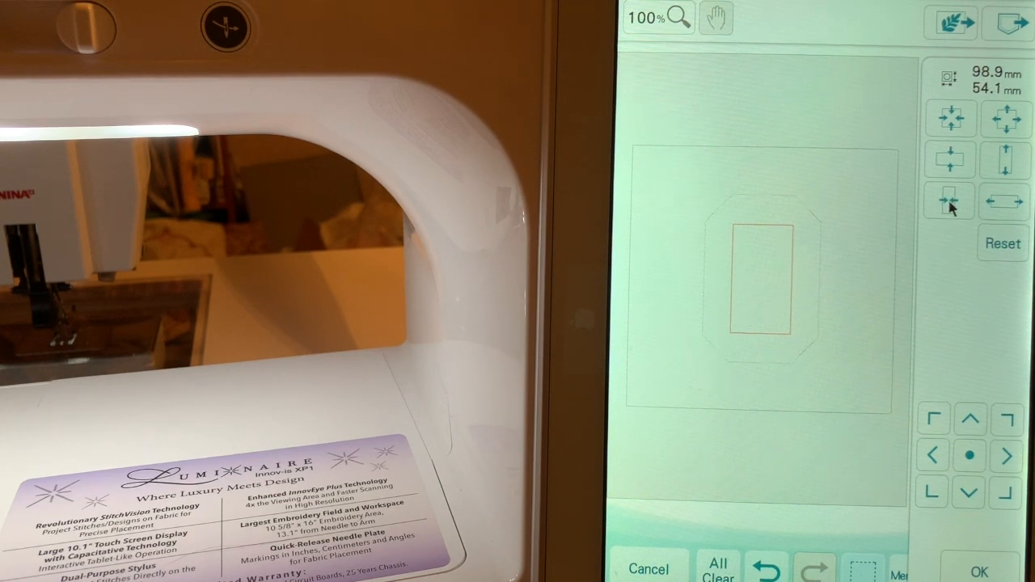
click(951, 201)
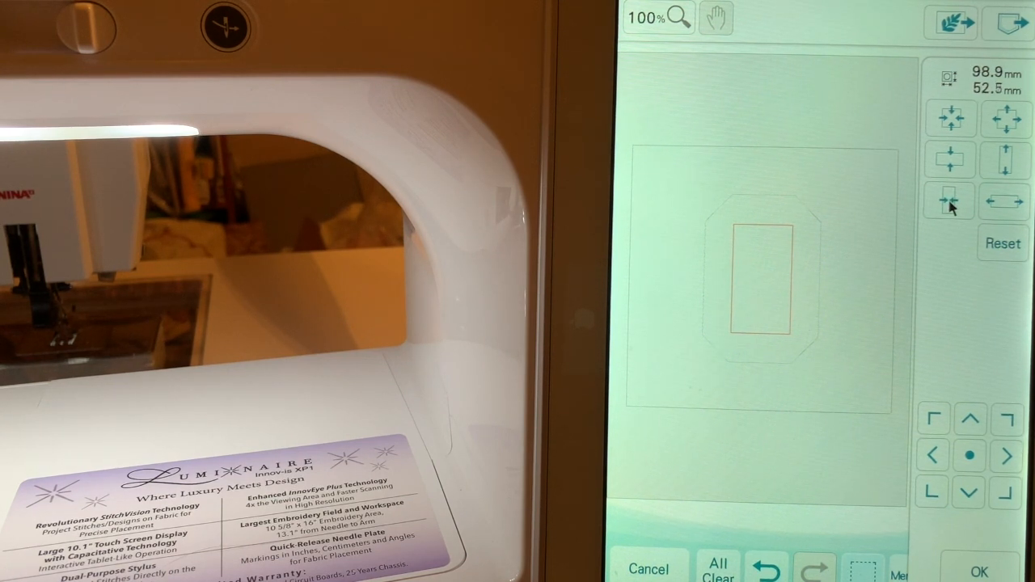
click(949, 202)
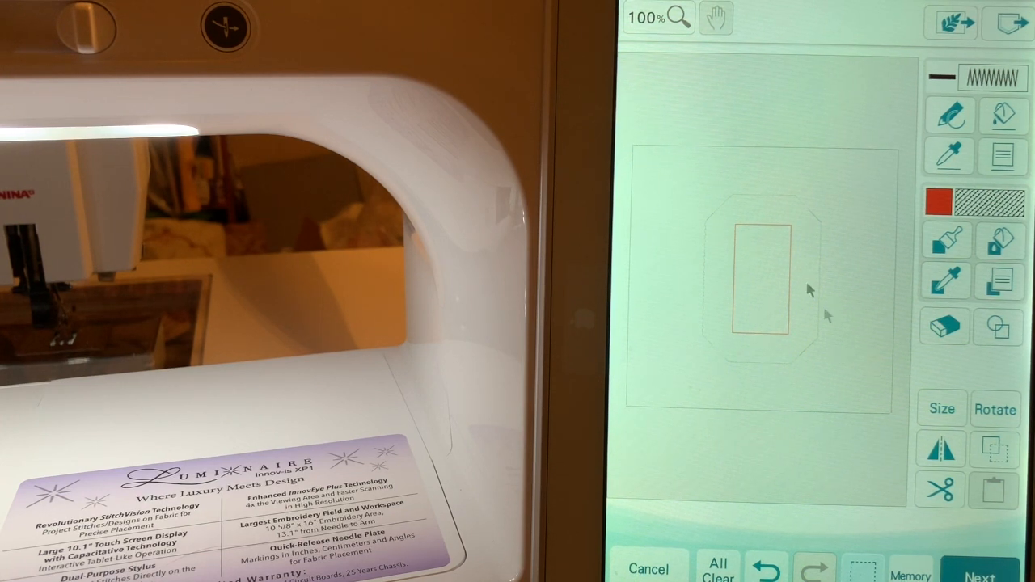
mouse_move(817, 230)
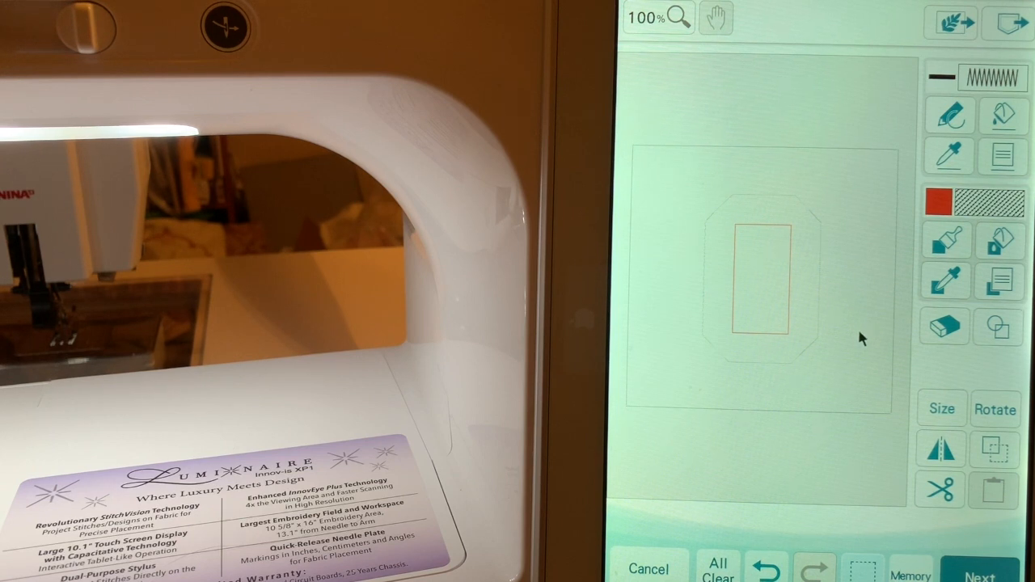
mouse_move(906, 301)
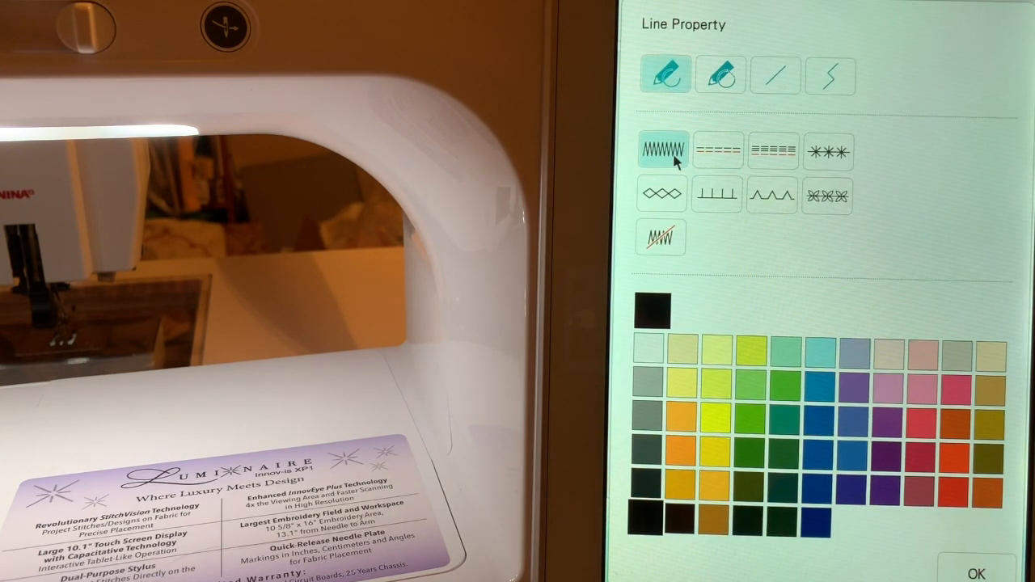
Choose the red zigzag line stitch for the O's outline.
click(961, 464)
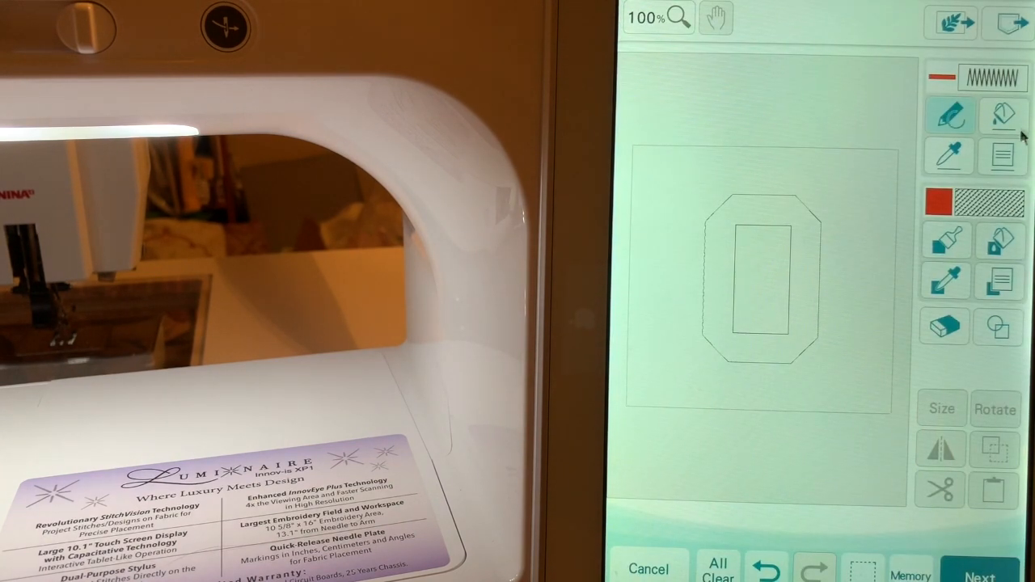
Set the O region's fill to the blue decorative geometric stitch pattern.
click(1002, 115)
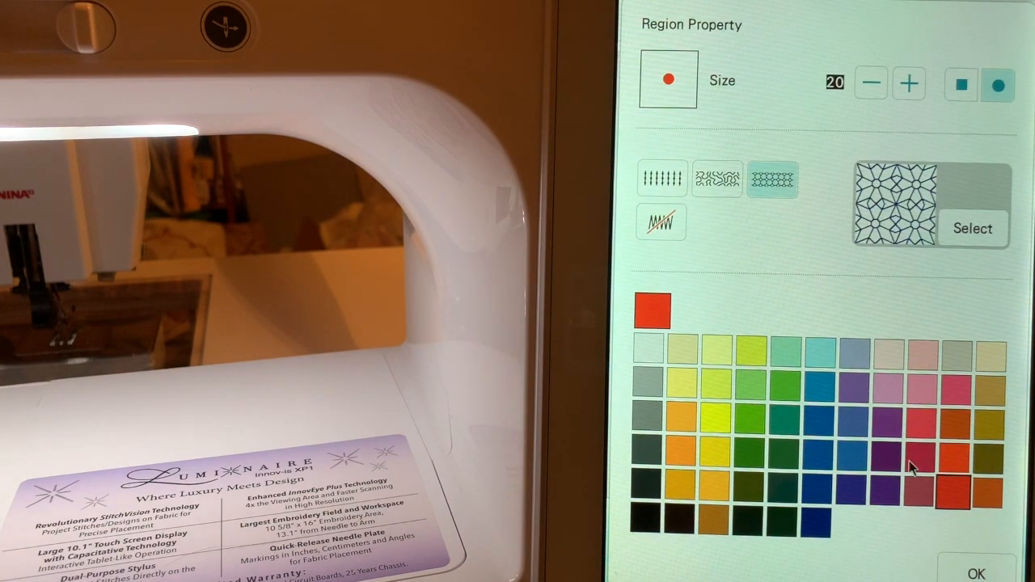
mouse_move(870, 456)
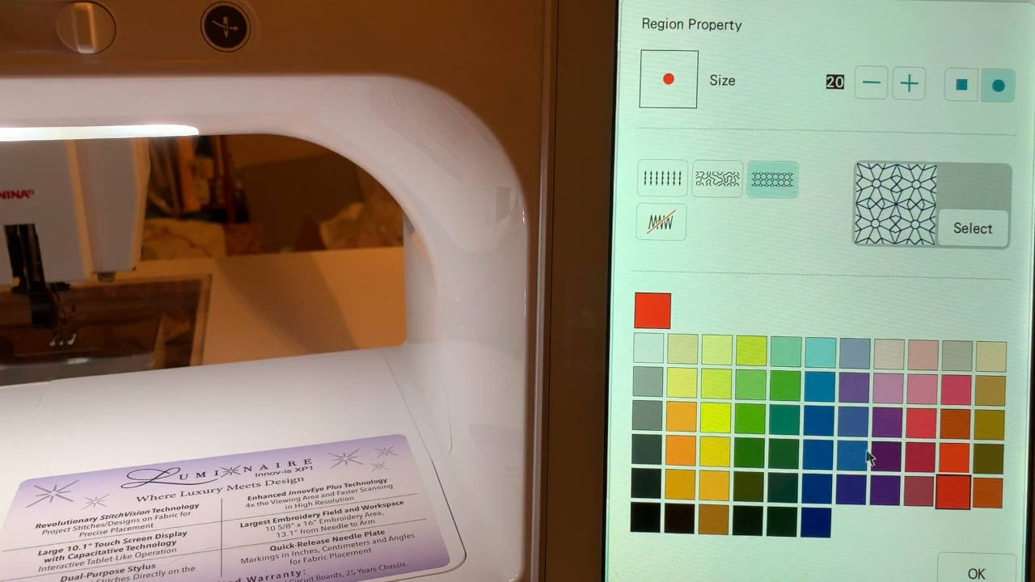
mouse_move(818, 440)
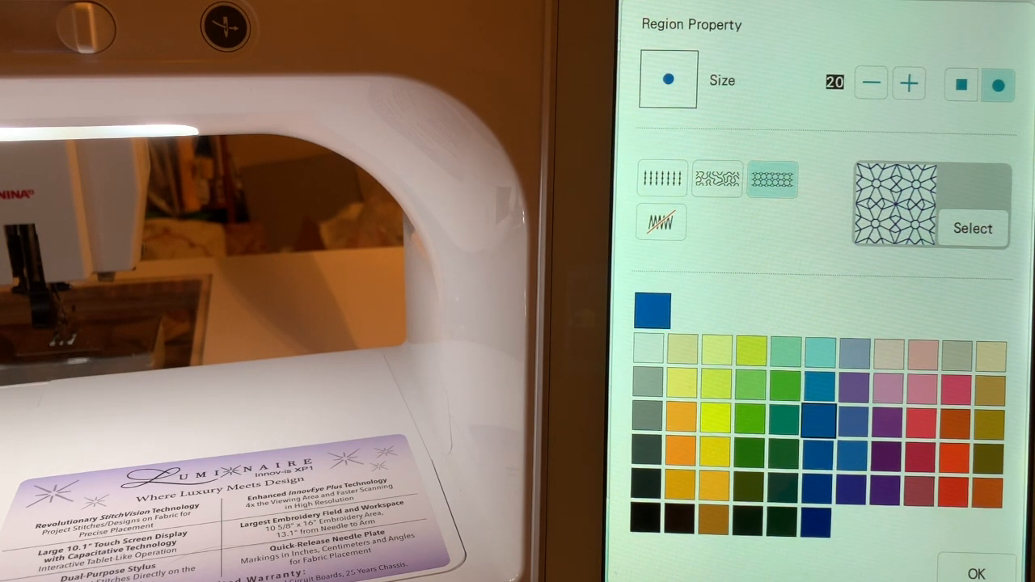
click(982, 573)
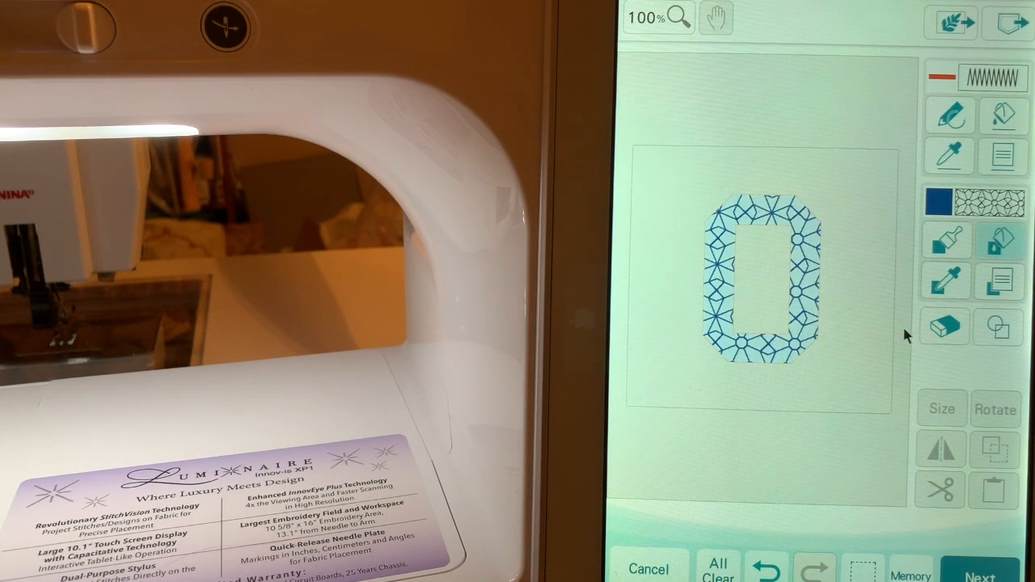
mouse_move(812, 272)
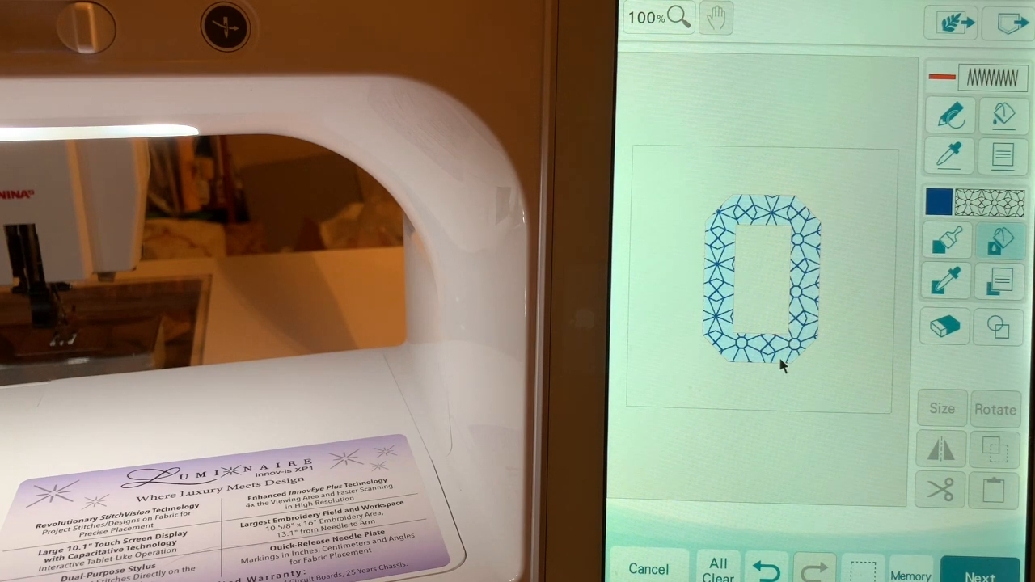
mouse_move(827, 172)
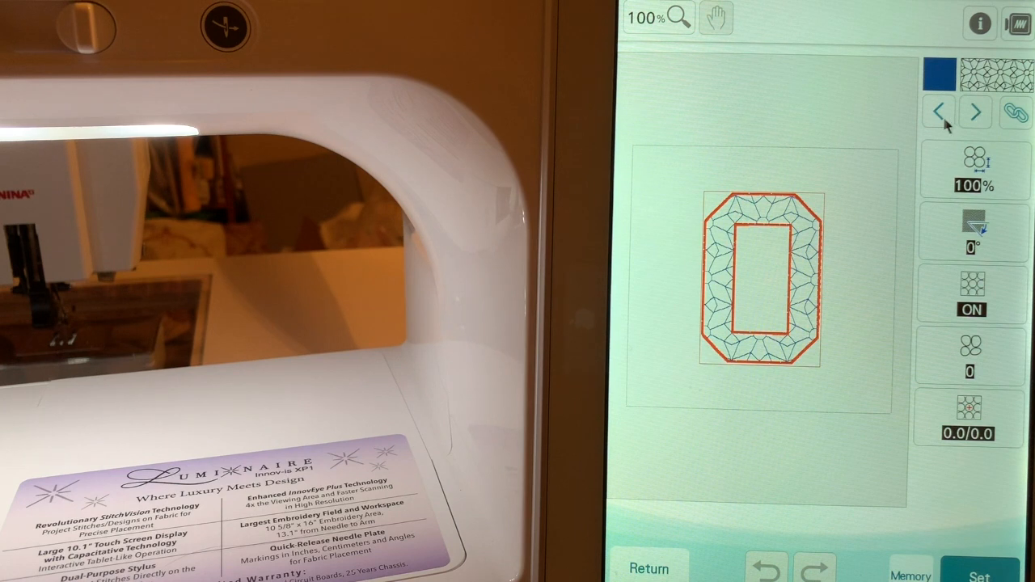
Set the red zigzag outline width to 3.0 mm at 100% density.
click(976, 112)
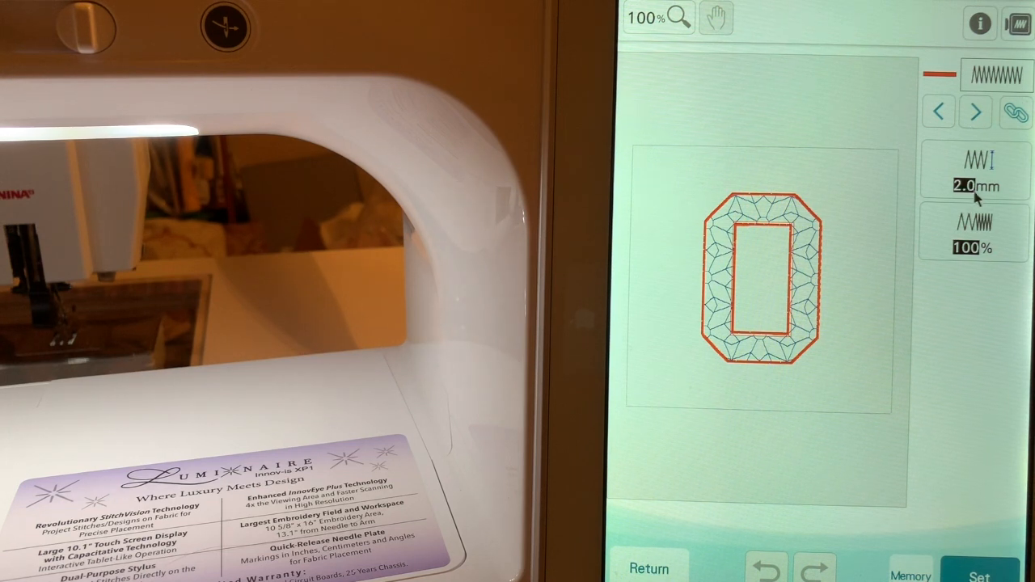
click(1008, 111)
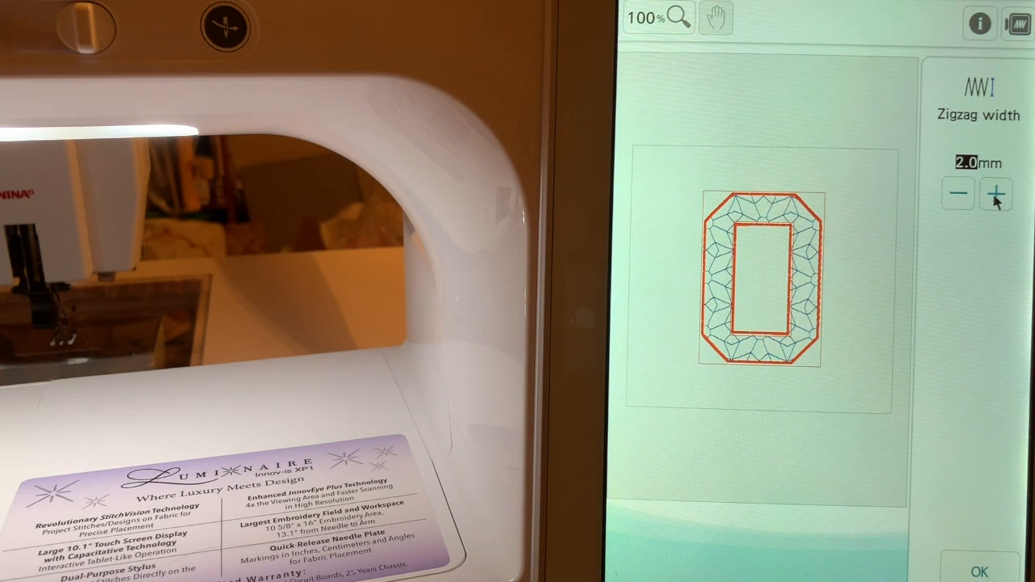
click(996, 194)
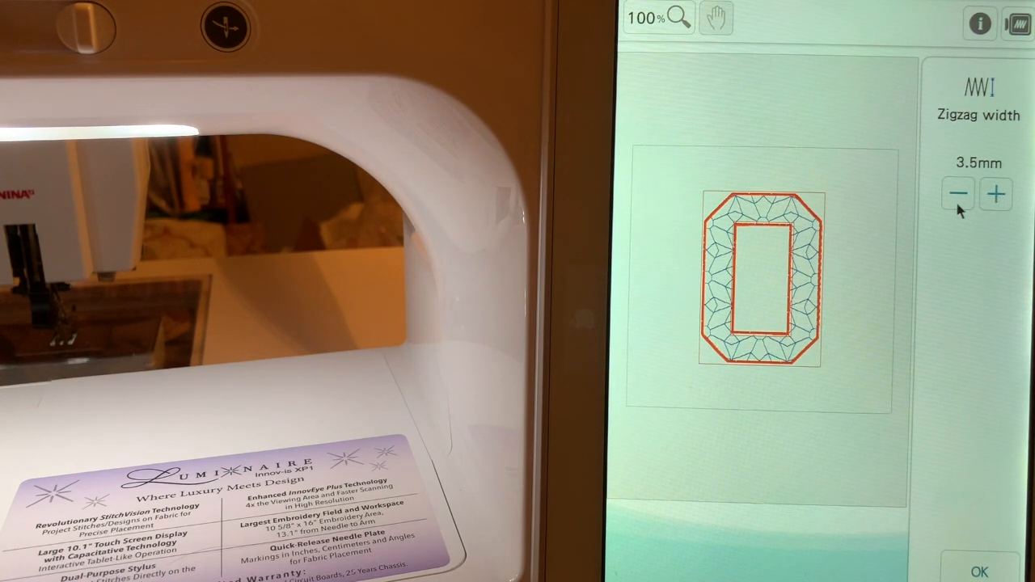
click(958, 194)
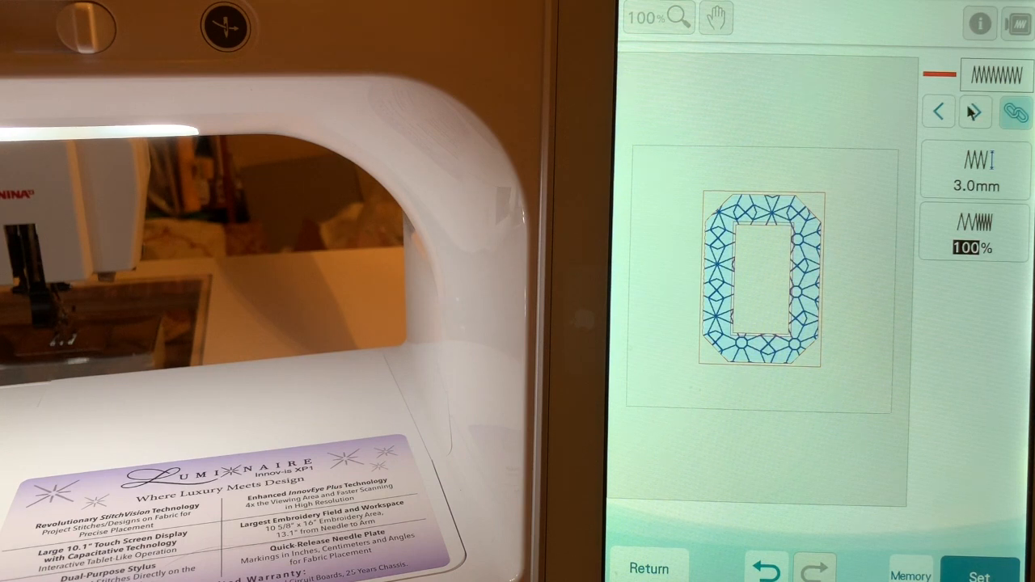
click(976, 111)
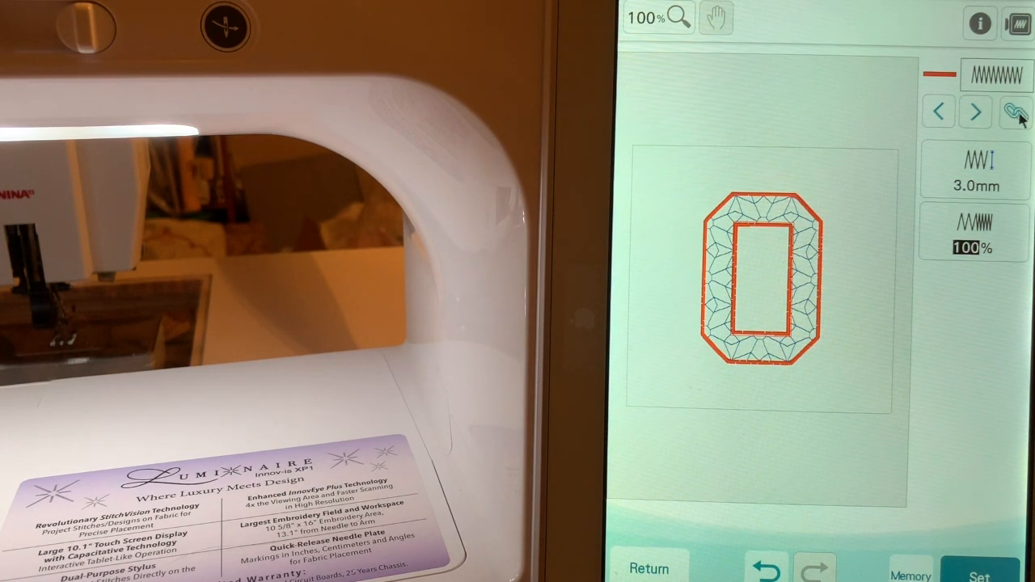
Go to the fill stitch settings and select the pattern Size value.
click(1013, 112)
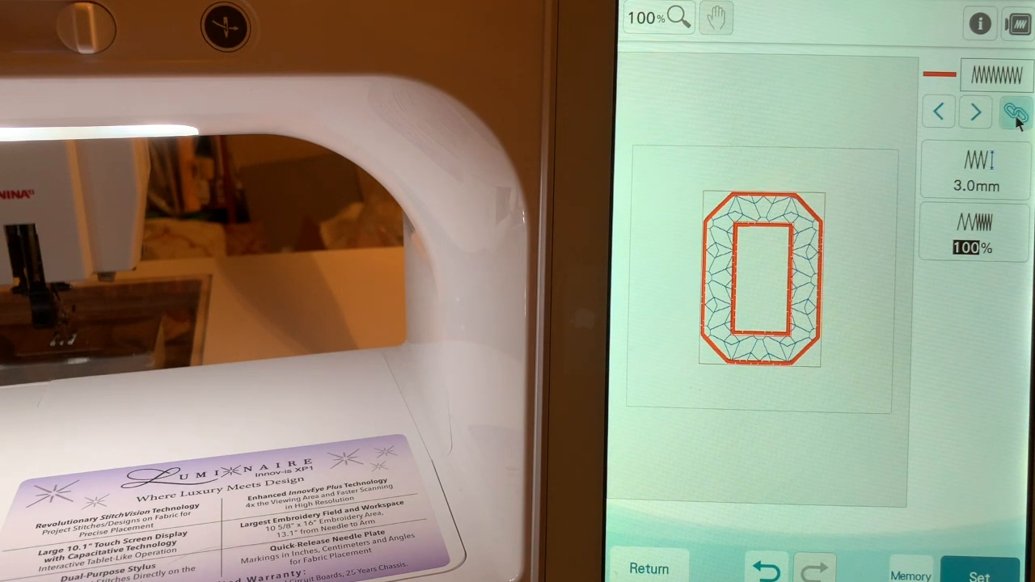
click(1011, 112)
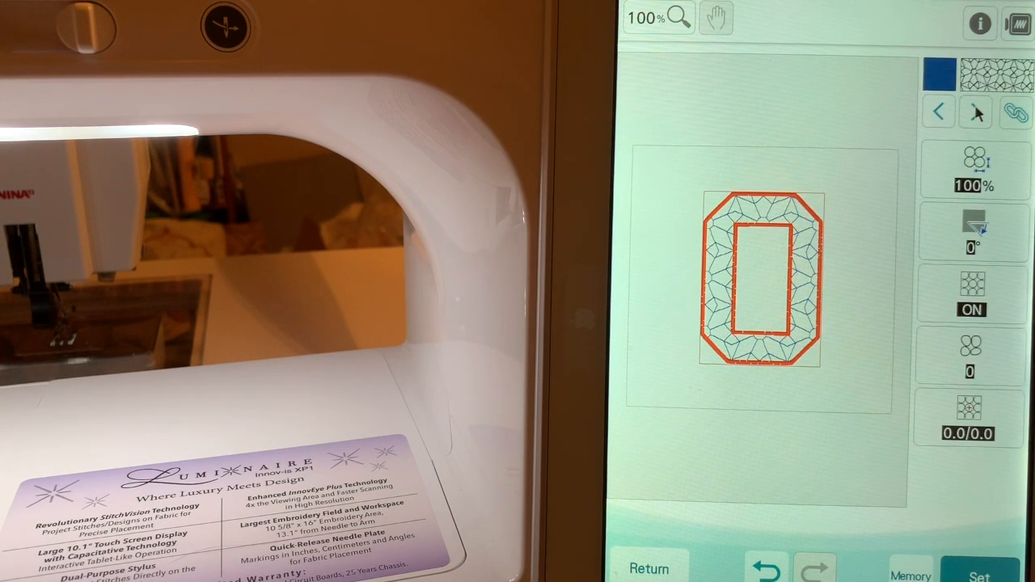
click(976, 112)
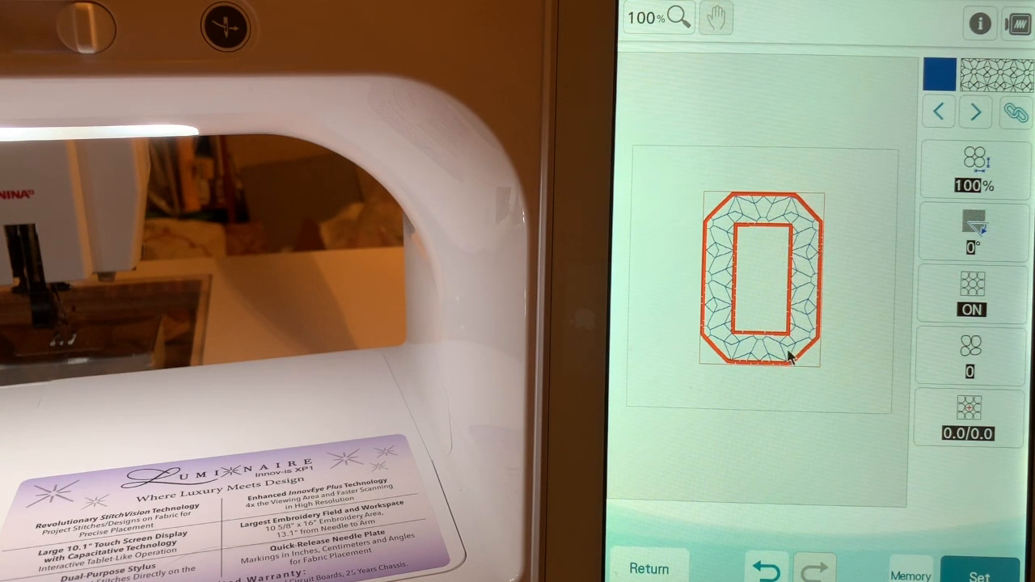
click(979, 161)
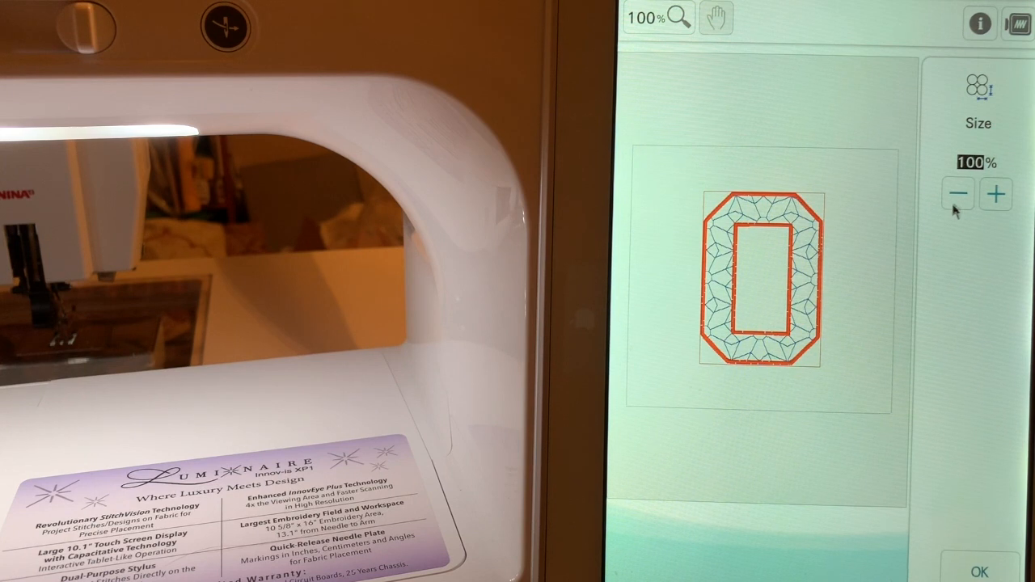
Reduce the blue decorative fill size stepwise through 80%, 70%, 65% to 60%.
click(959, 194)
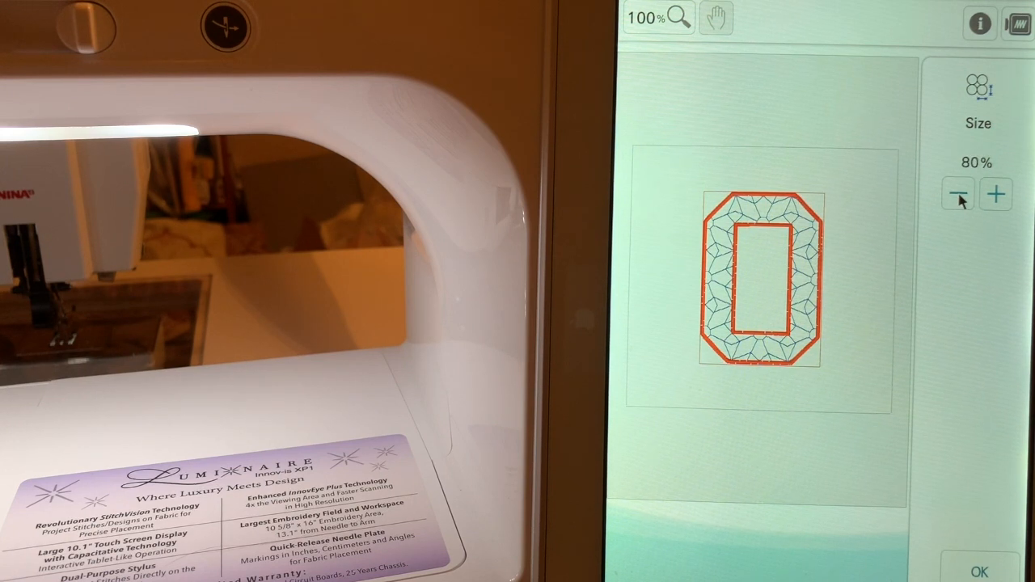
click(957, 194)
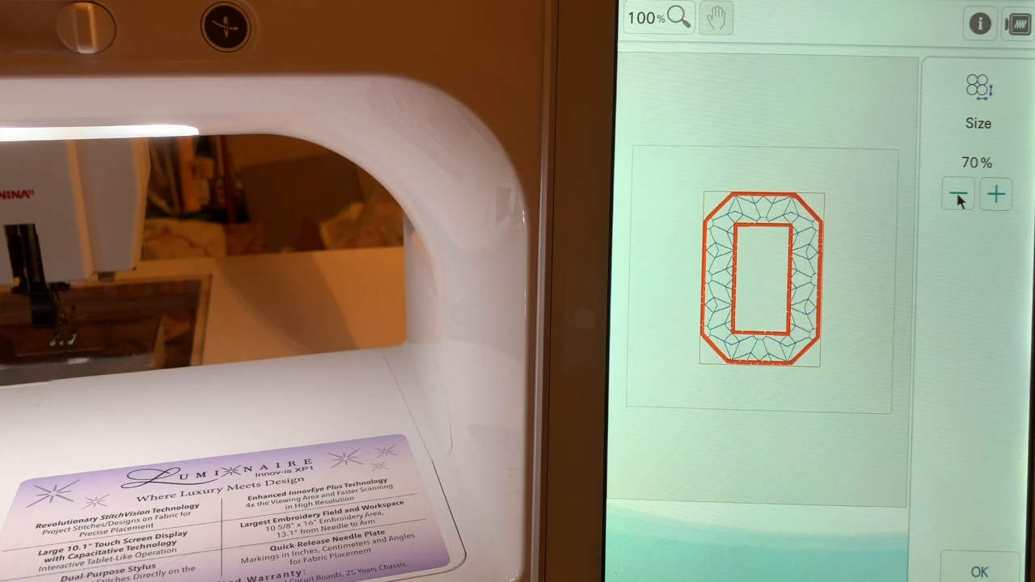
click(958, 194)
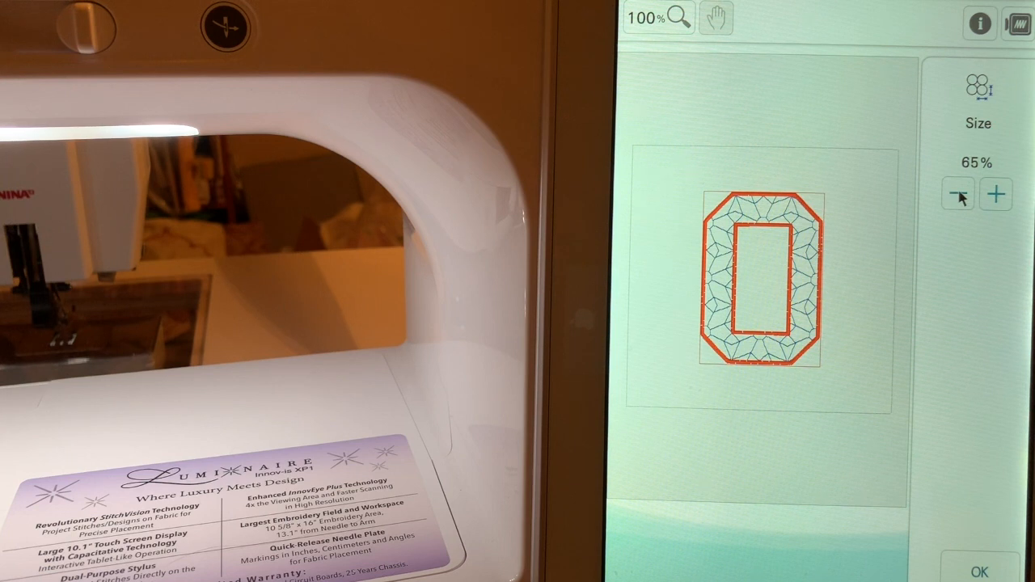
click(957, 194)
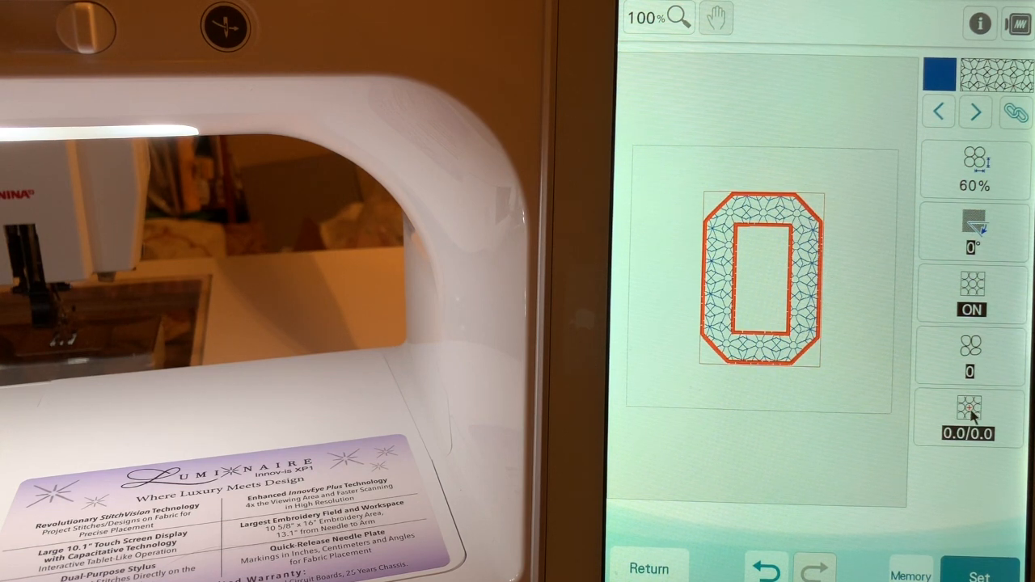
Try raising the fill pattern's vertical and horizontal position offsets.
click(969, 417)
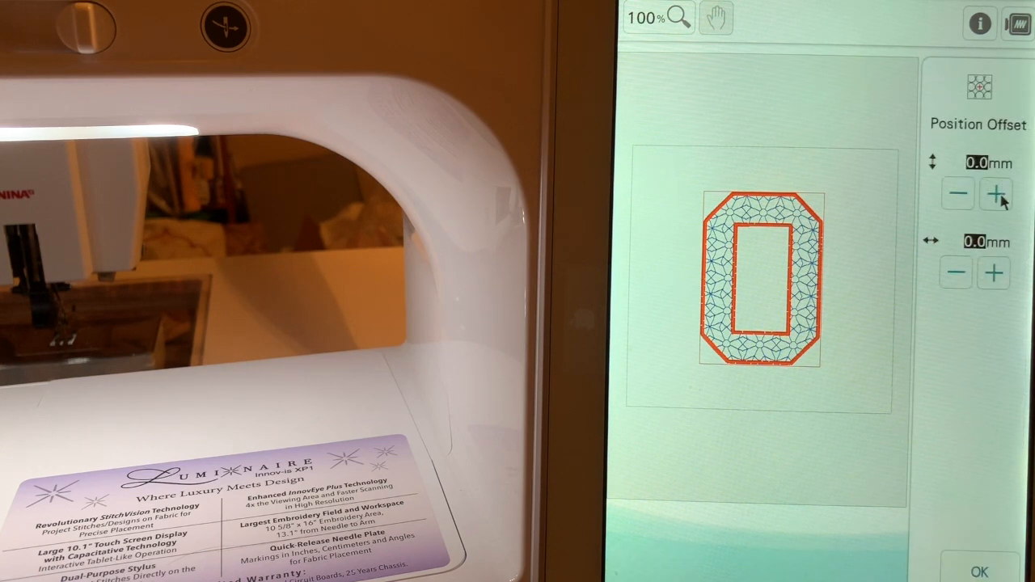
click(995, 195)
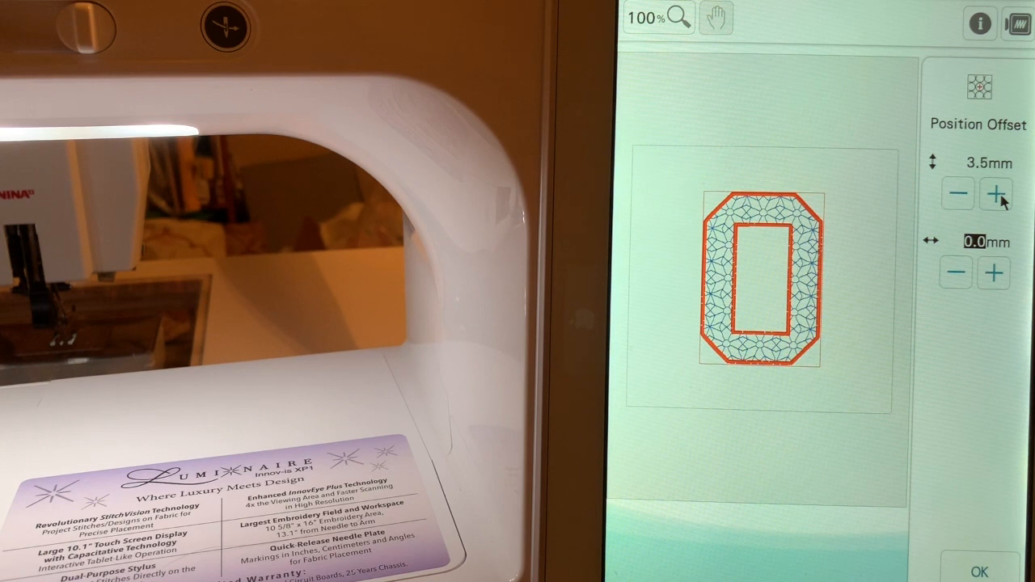
click(997, 193)
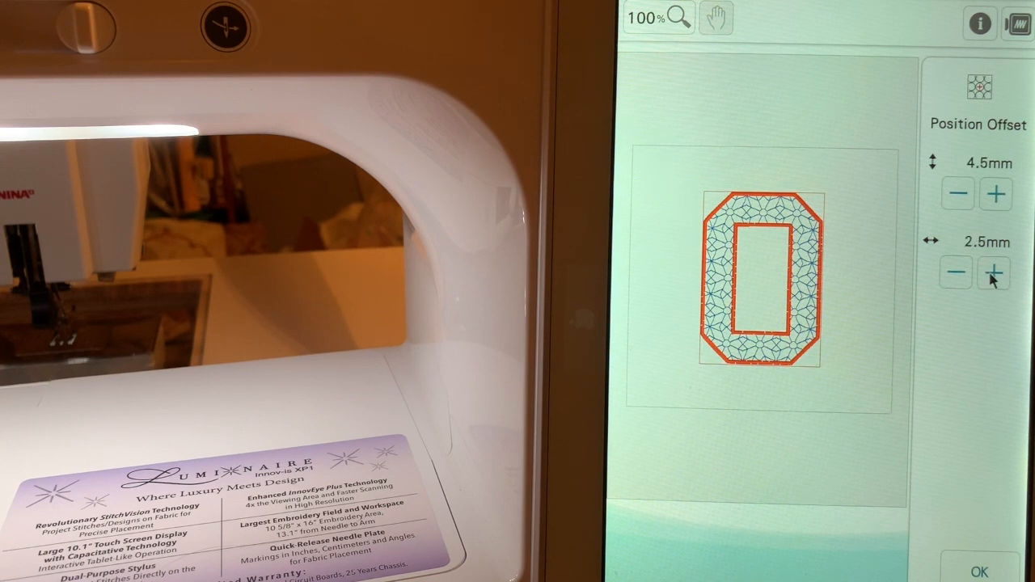
click(995, 271)
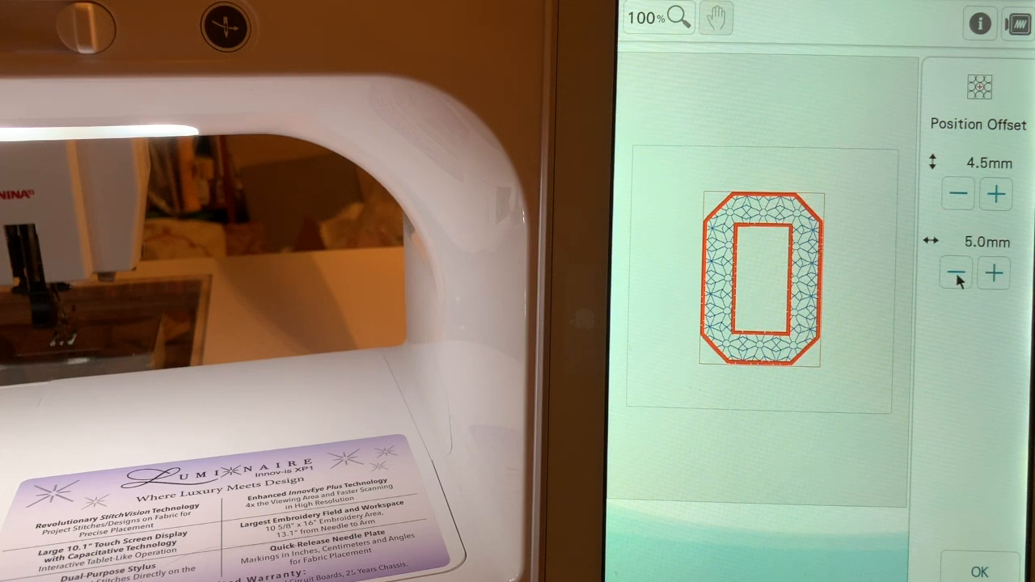
click(958, 271)
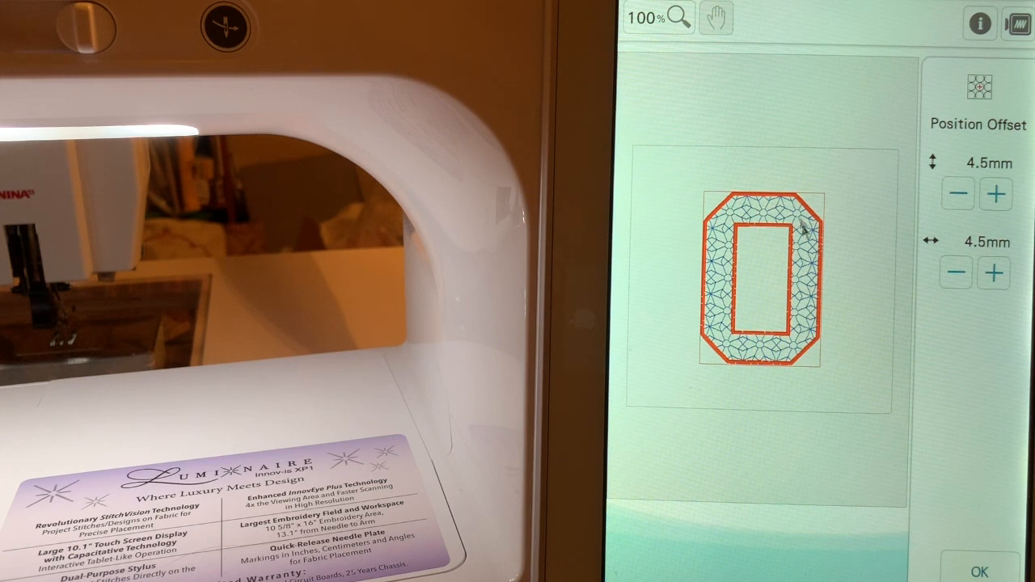
mouse_move(796, 235)
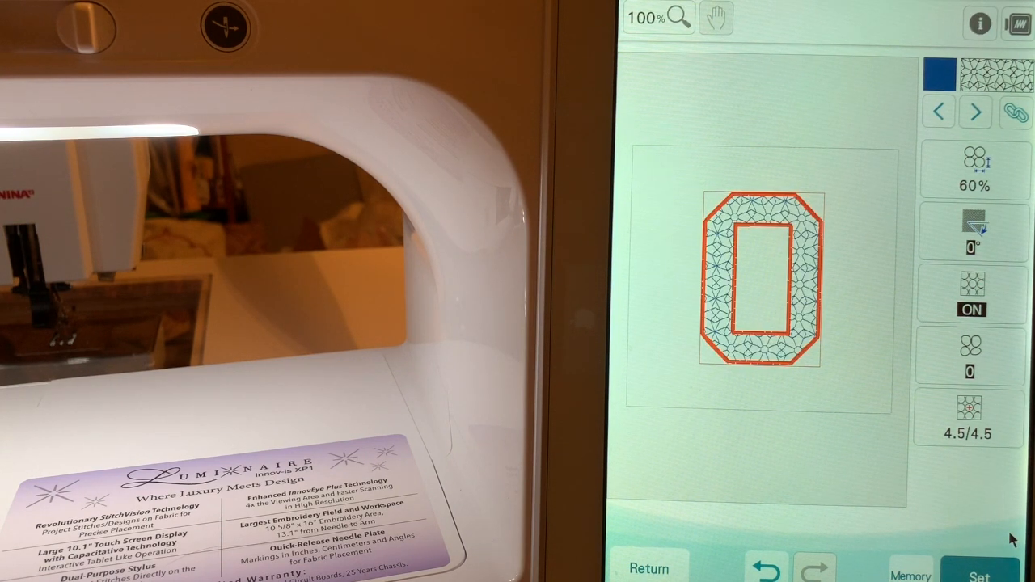
mouse_move(848, 346)
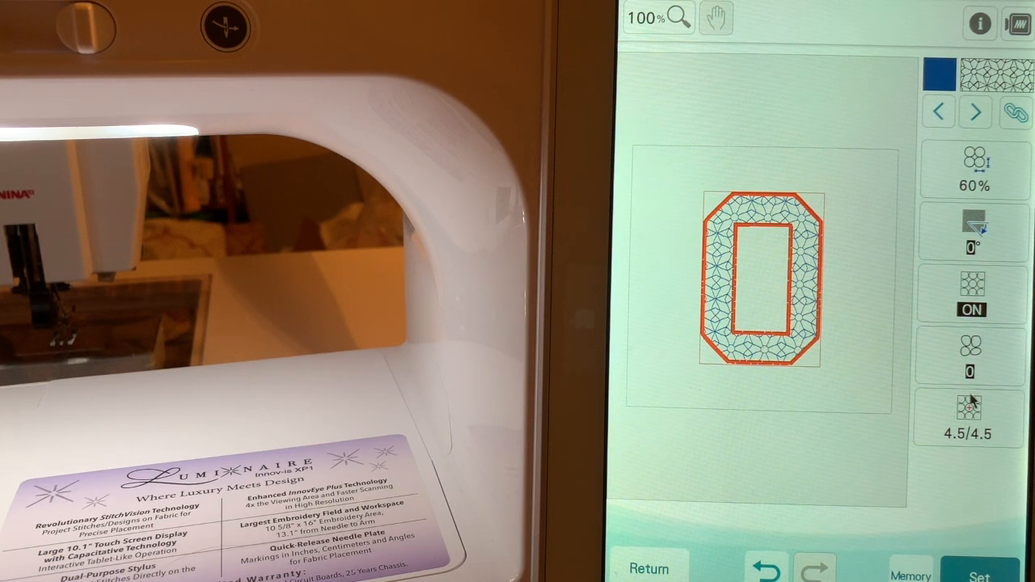
Return the fill position offset to 0.0/0.0 mm both ways.
click(969, 418)
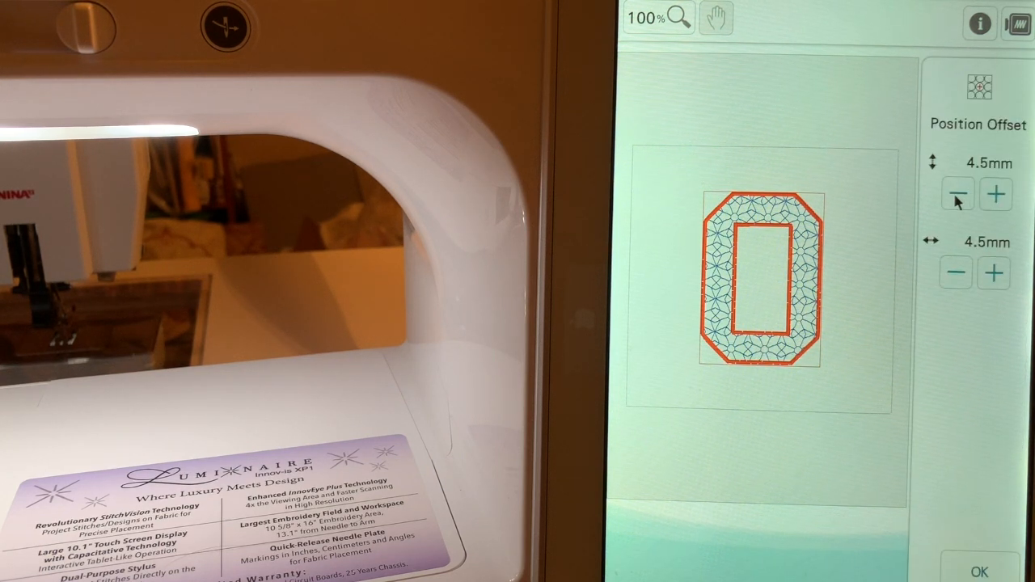
click(956, 194)
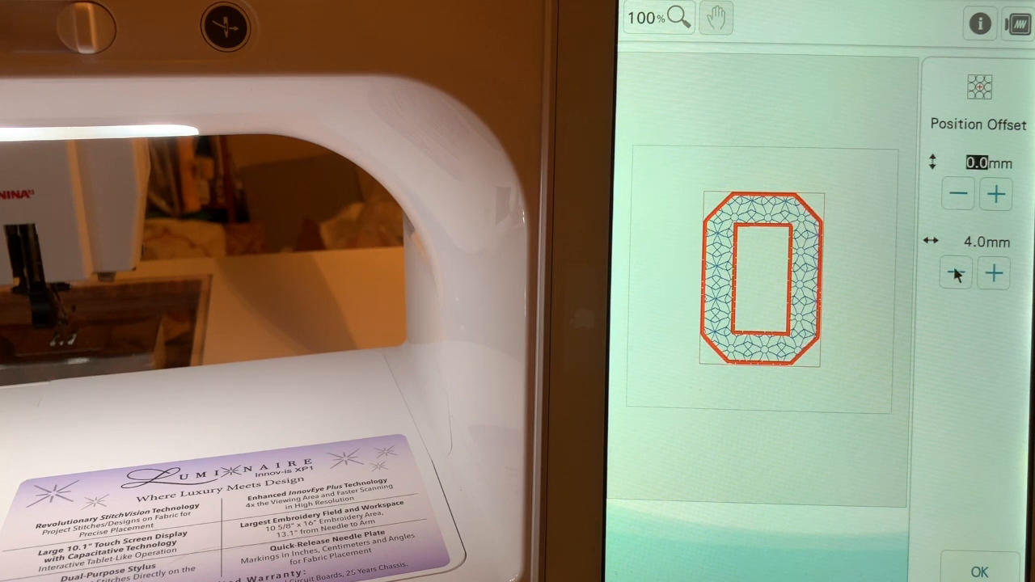
click(956, 272)
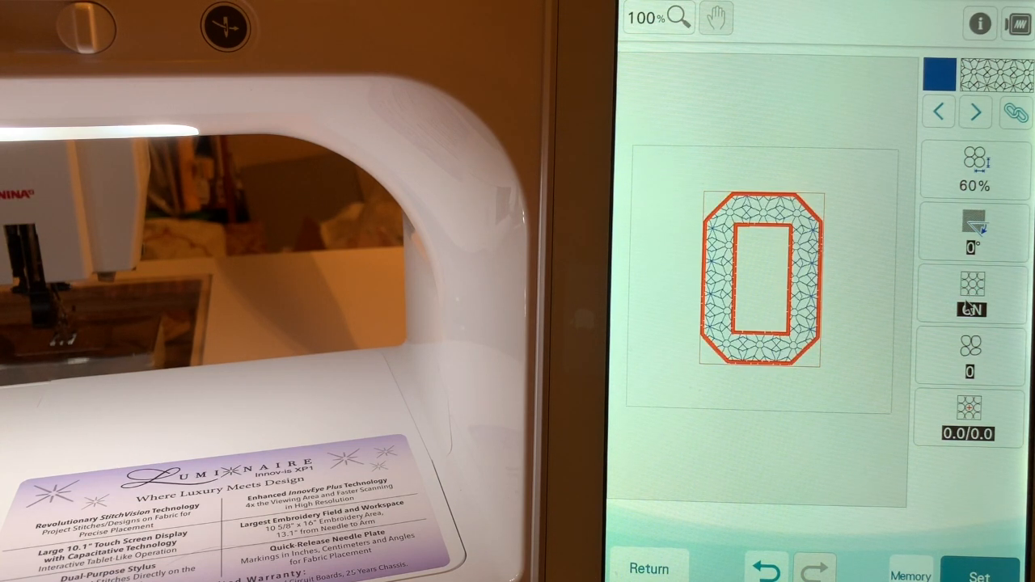
click(974, 294)
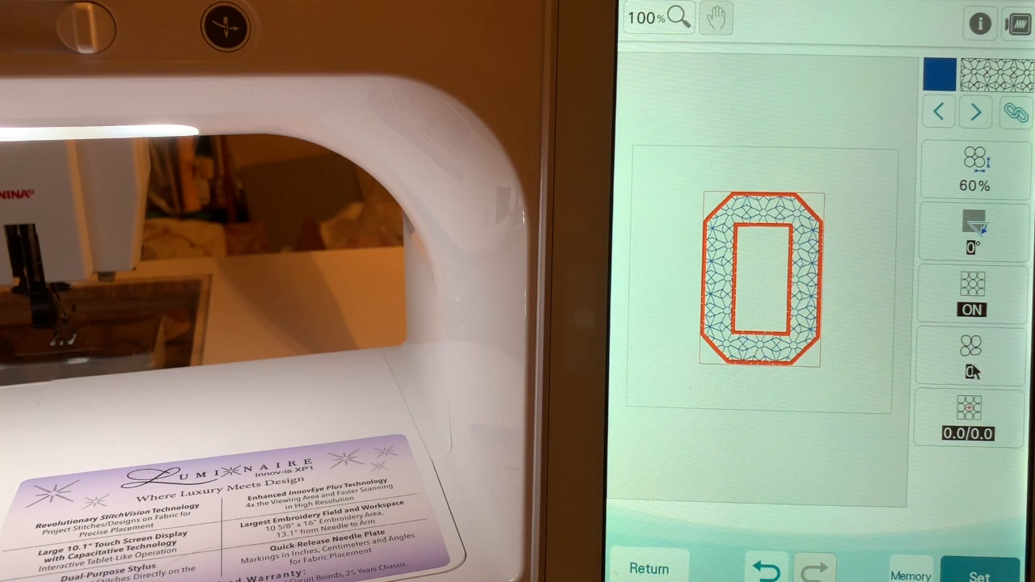
click(973, 356)
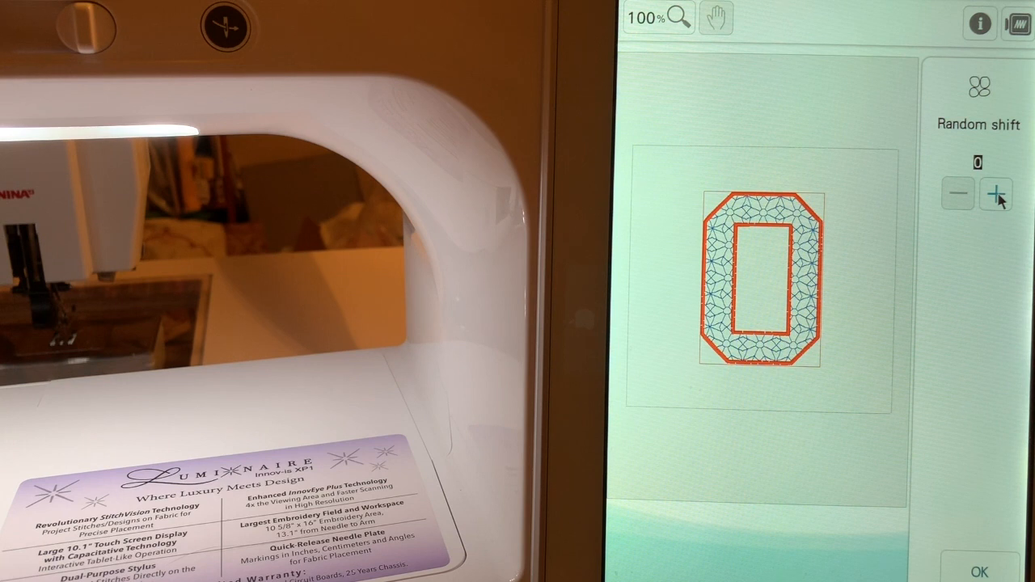
click(997, 195)
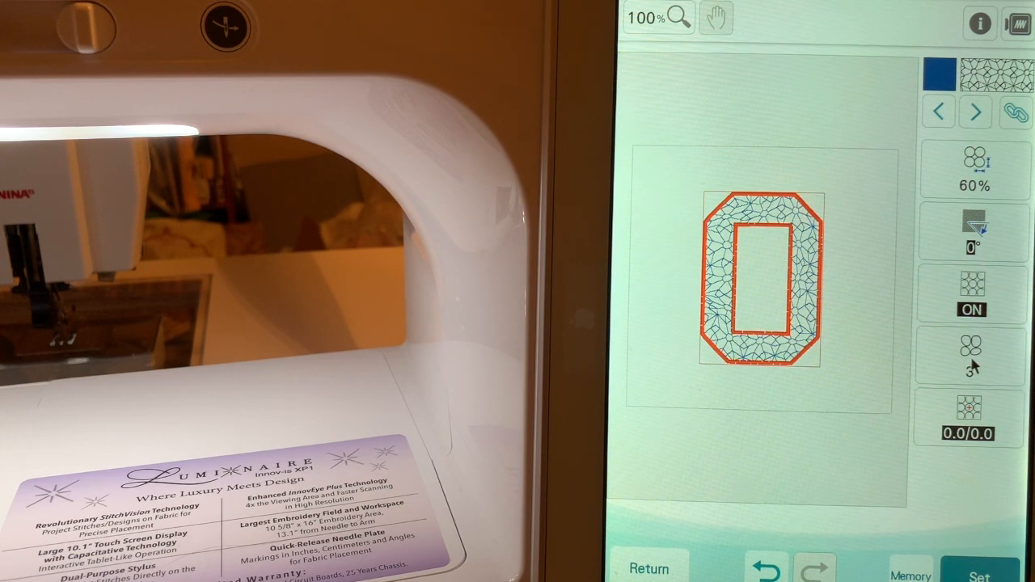
click(974, 353)
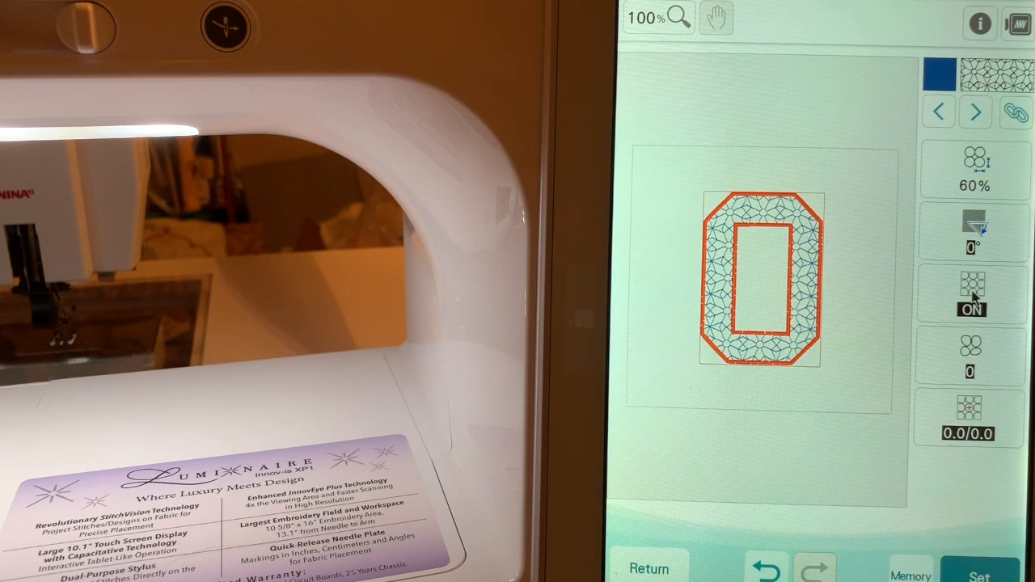
Turn the fill's outline setting to OFF.
click(971, 294)
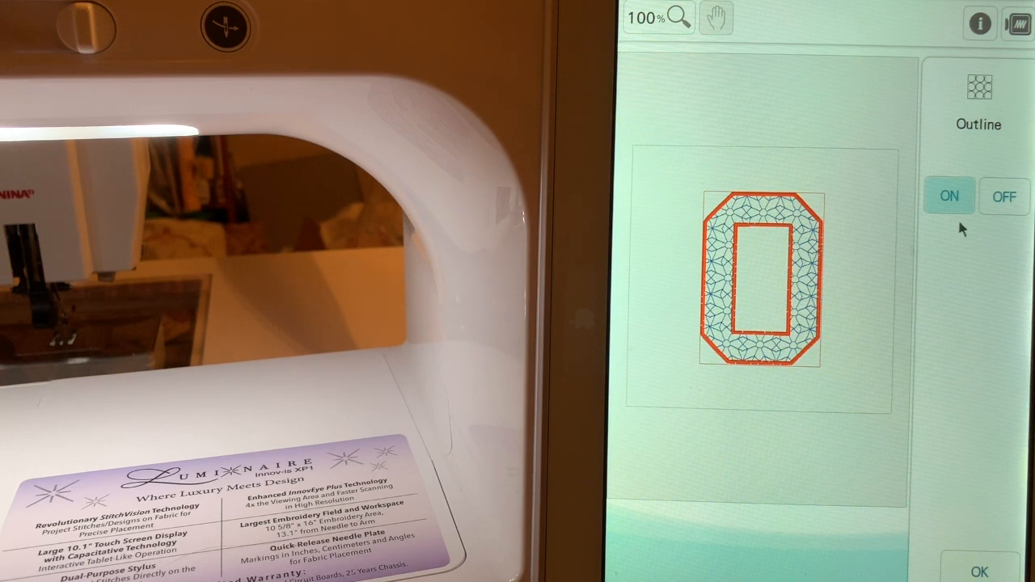
click(1003, 196)
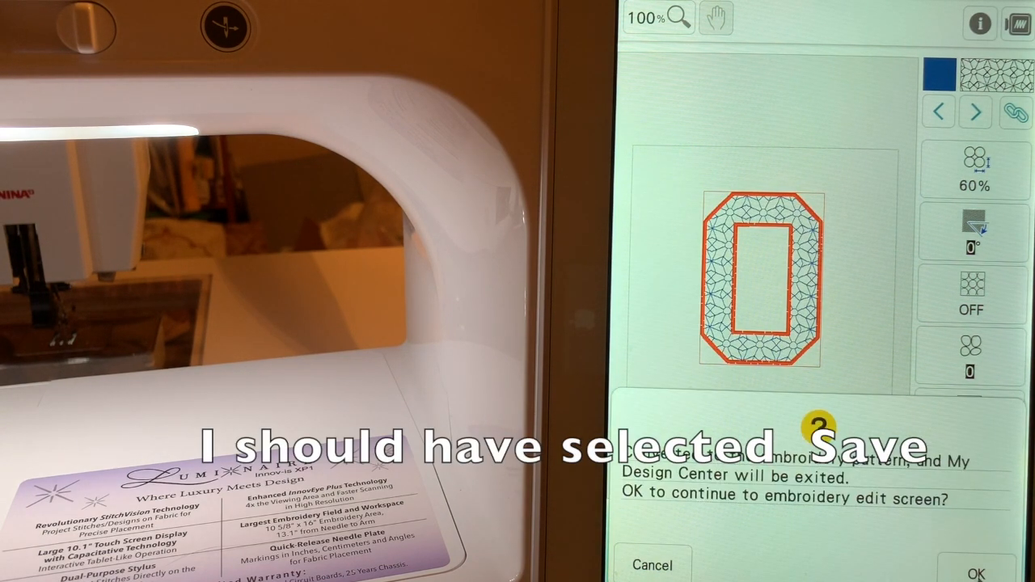
Confirm moving the O to embroidery editing, then check and close the hoop preview.
click(984, 565)
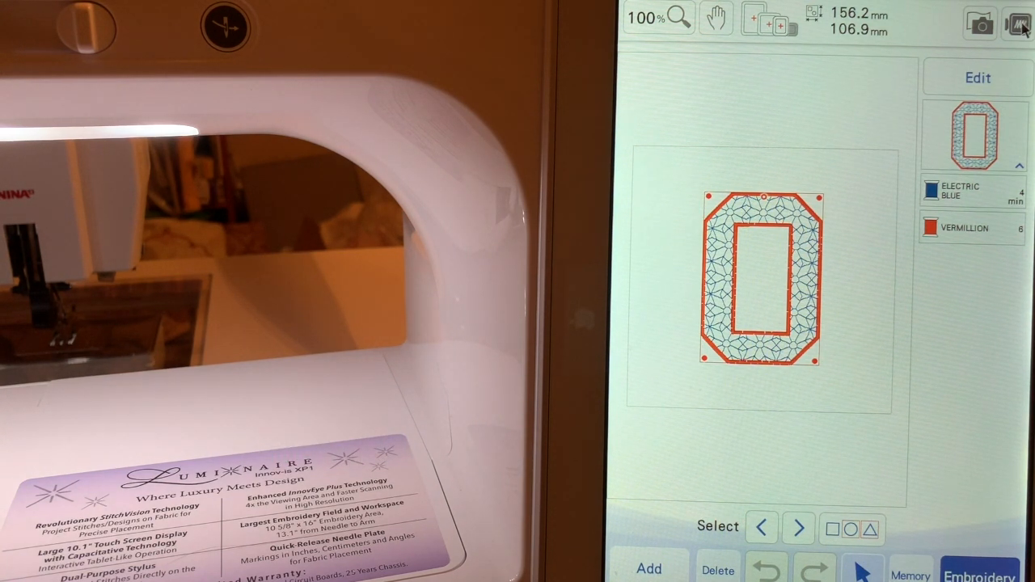
click(1016, 23)
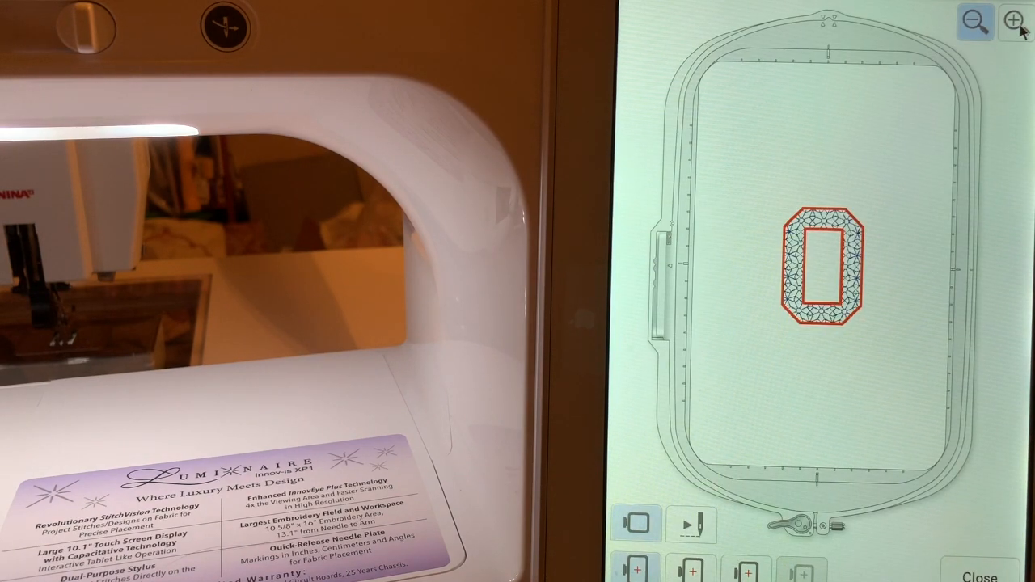
click(1012, 20)
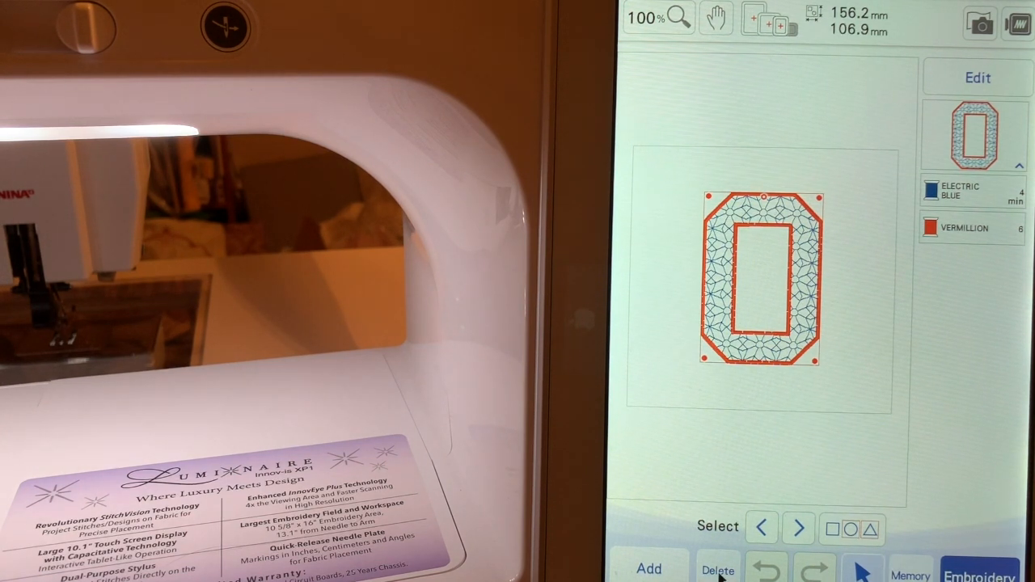
Delete the O design and choose the green block-letter font from the built-in character fonts.
click(718, 569)
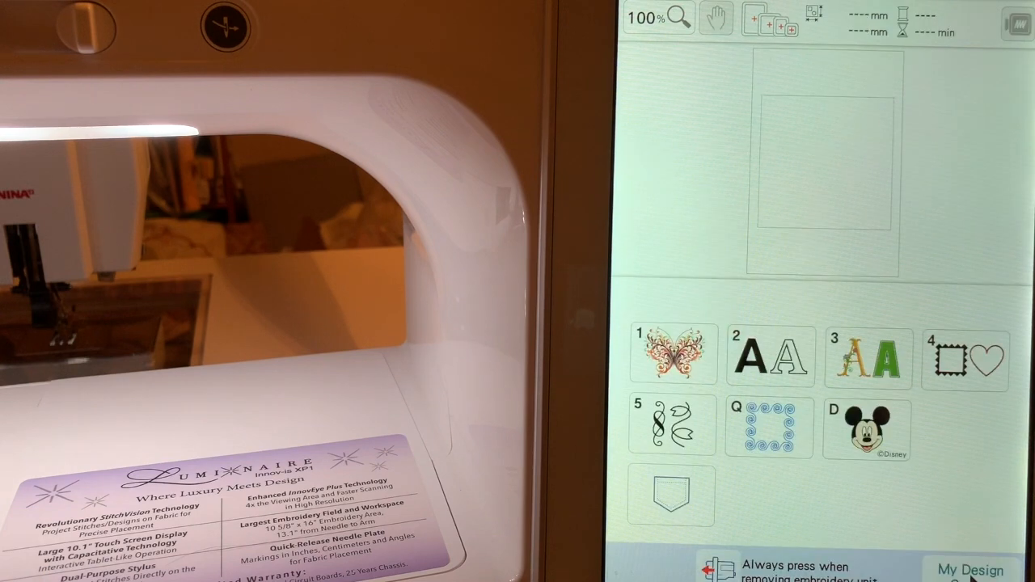
click(867, 359)
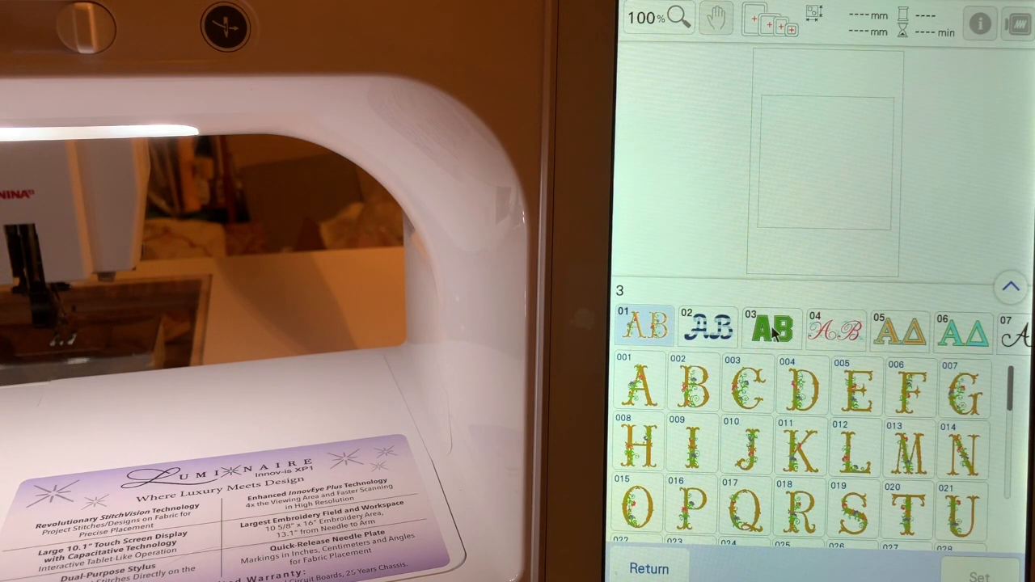
click(772, 328)
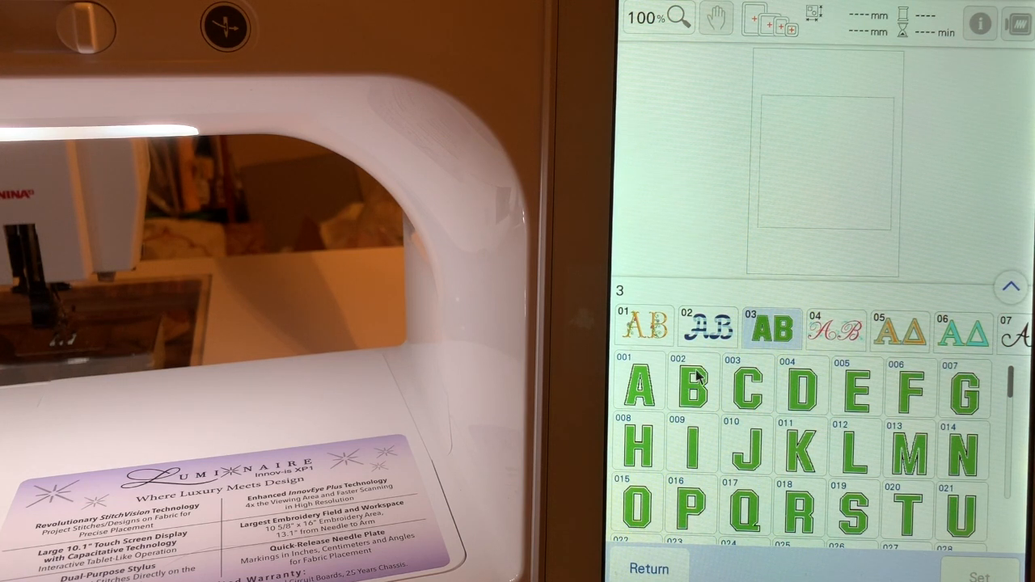
mouse_move(686, 408)
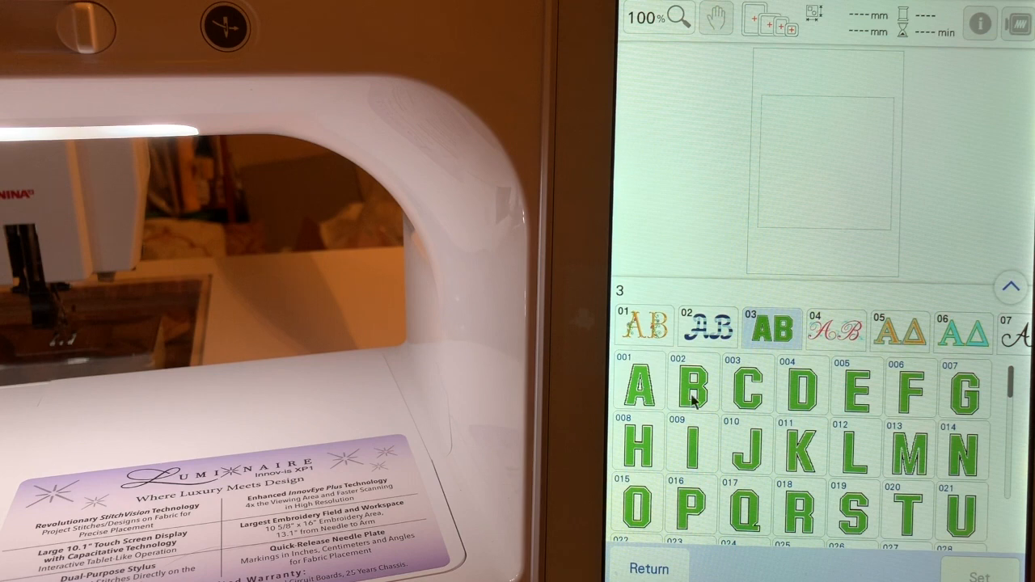
mouse_move(759, 525)
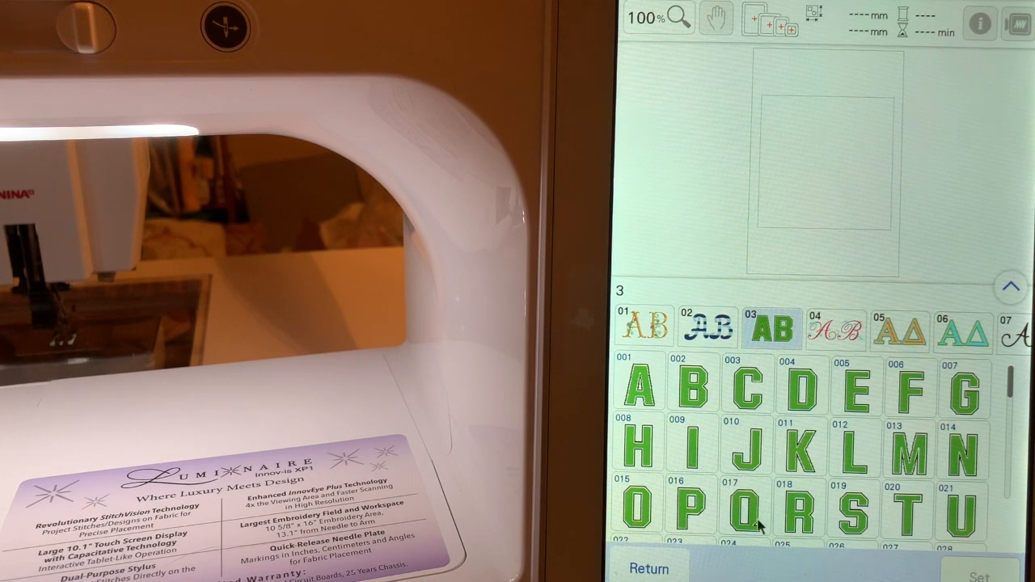